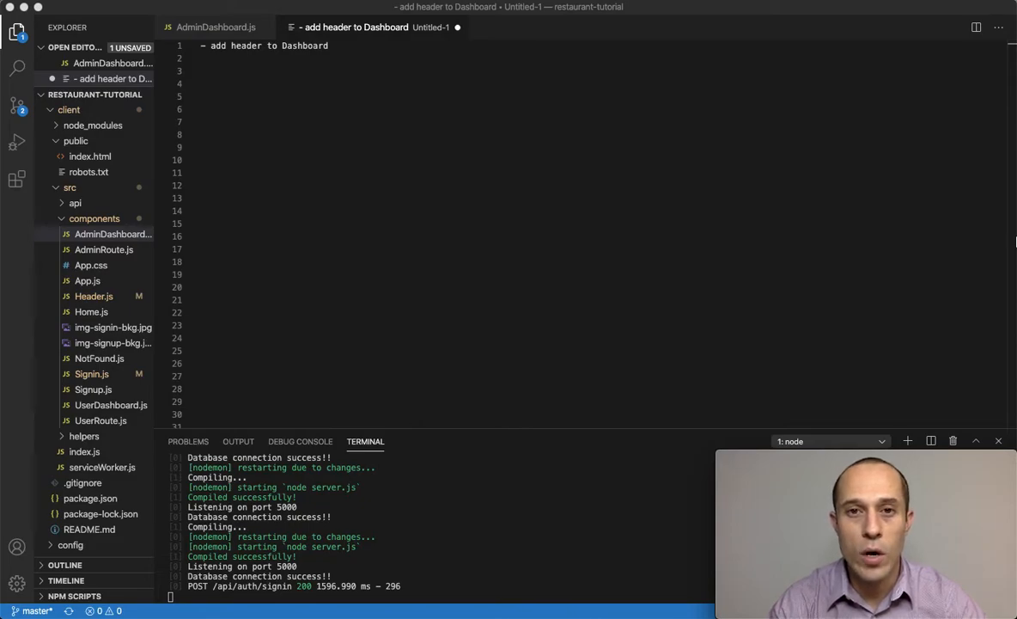
mouse_move(255, 72)
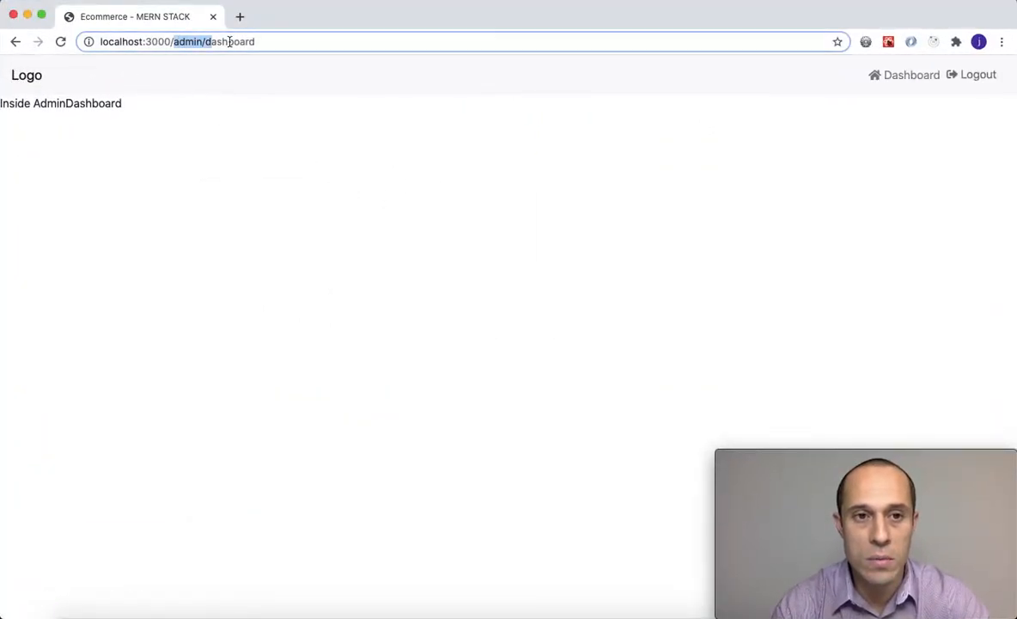
Replace AdminDashboard's placeholder return div with return ( <section></section> ).
click(640, 273)
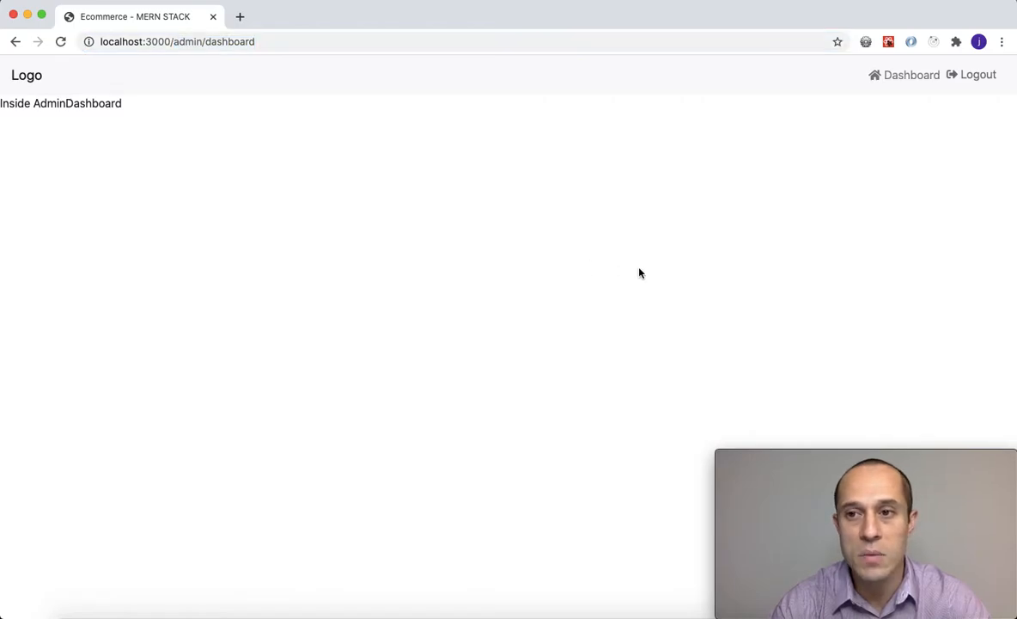
mouse_move(902, 172)
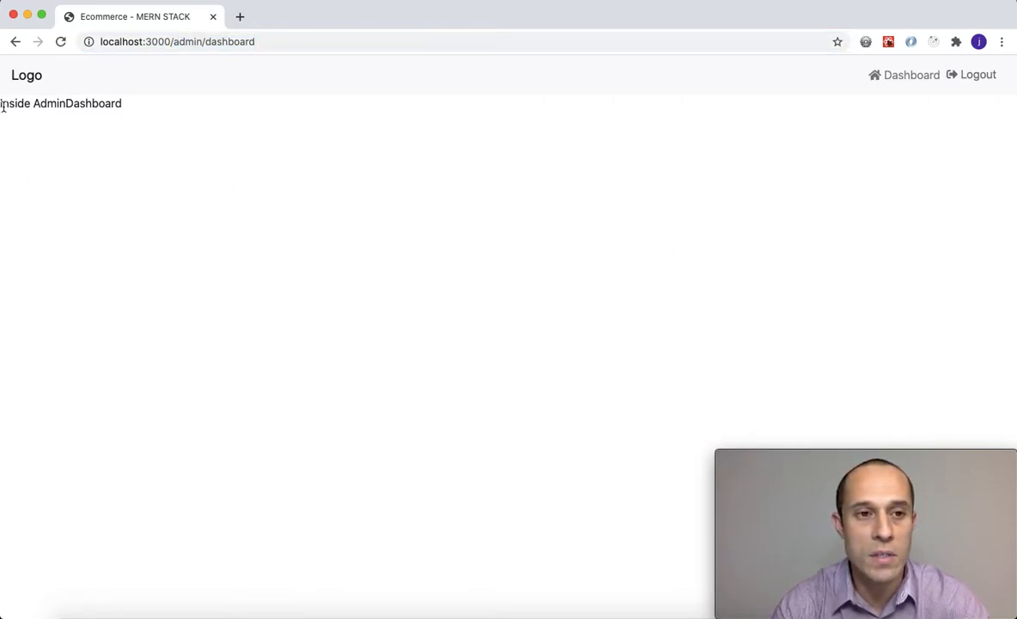
mouse_move(268, 151)
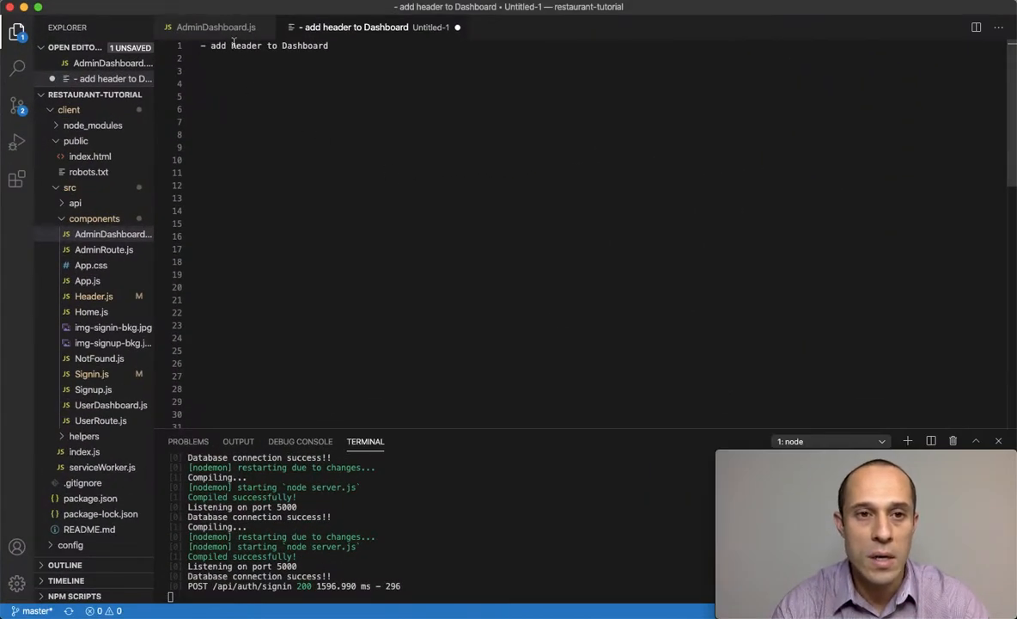
click(215, 27)
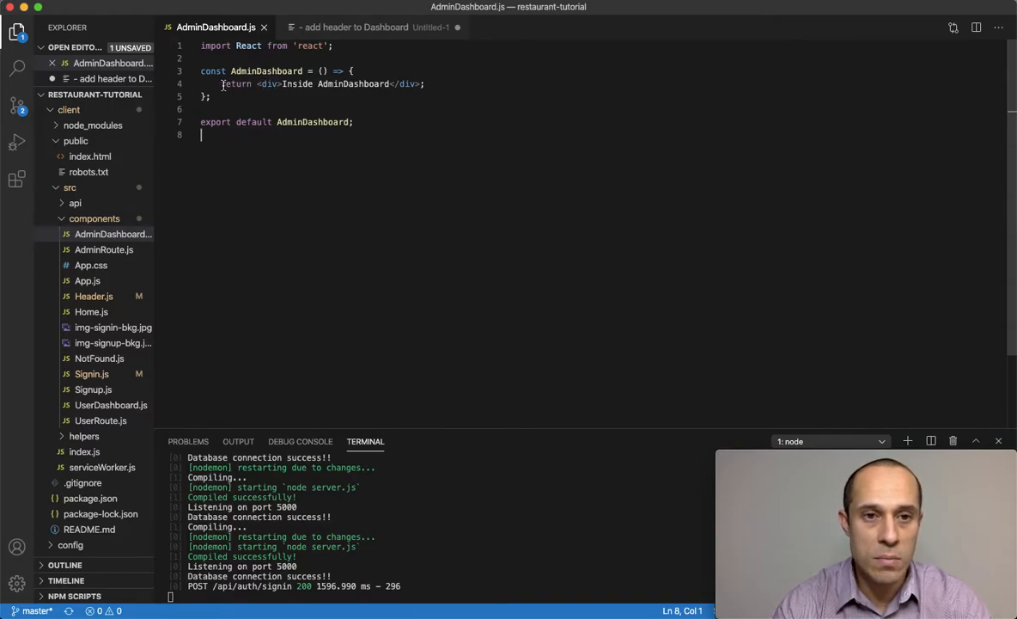
drag(222, 82, 424, 82)
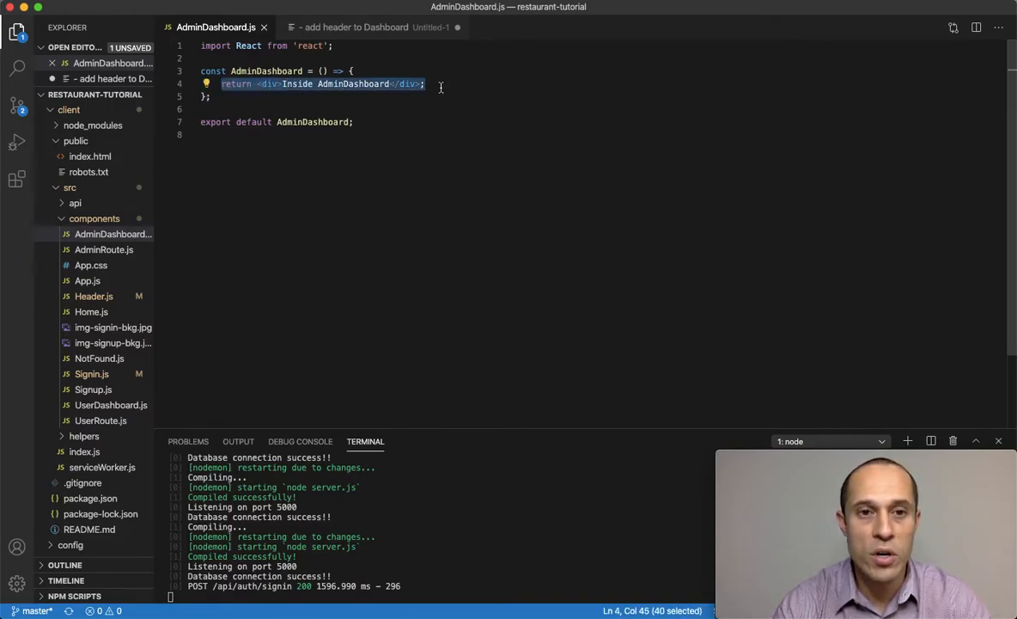
click(281, 83)
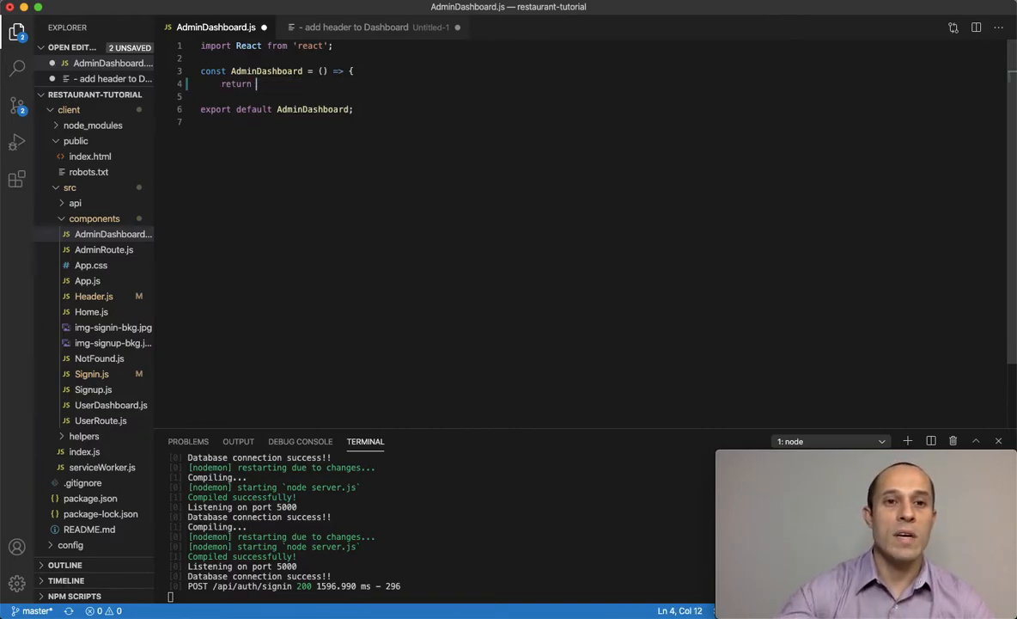
text(())
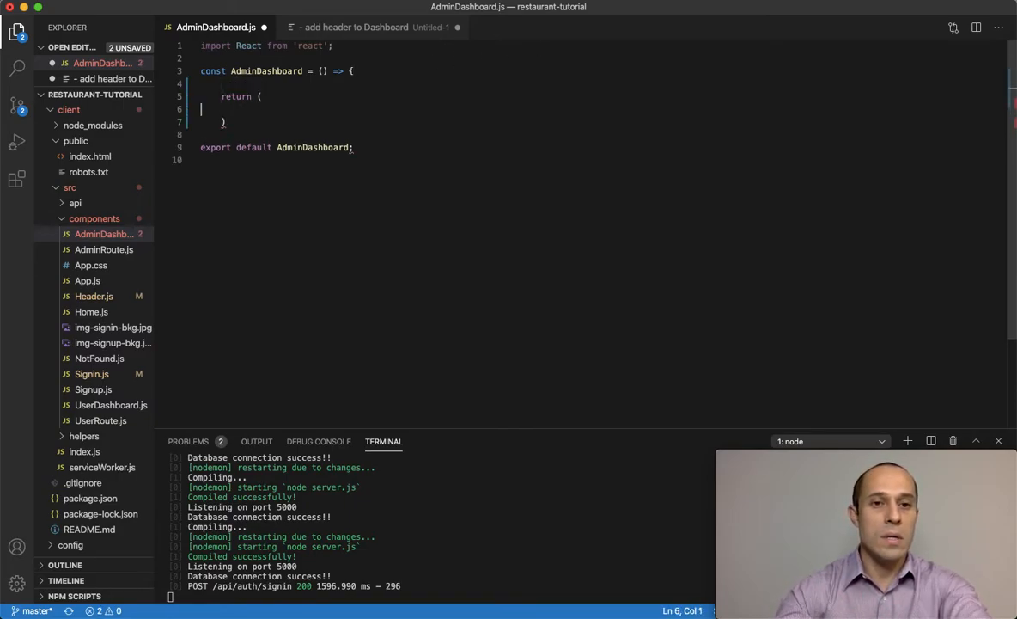
text(<sectio)
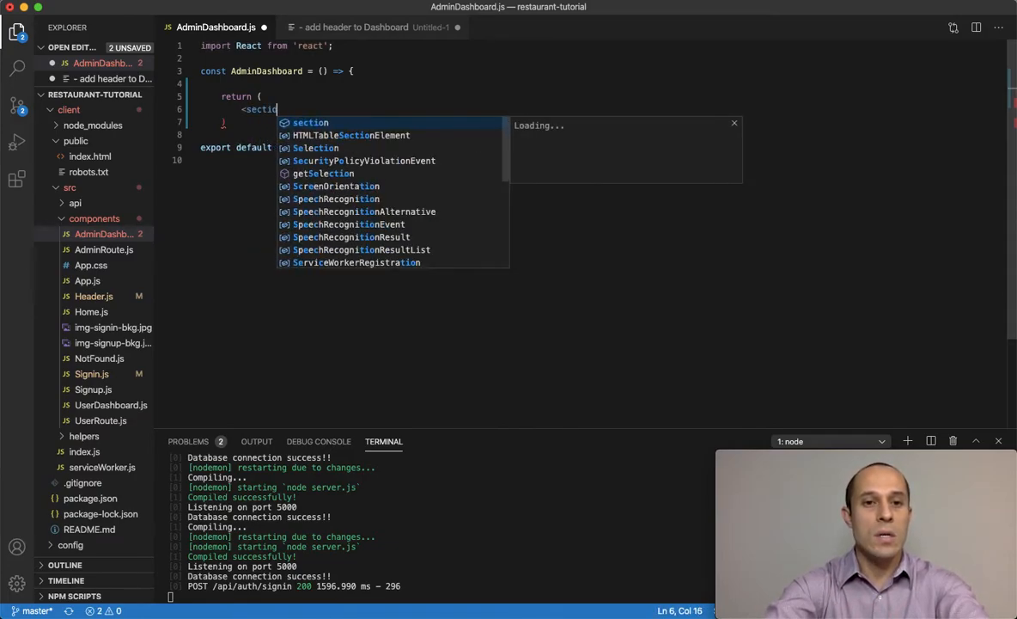
text(n>)
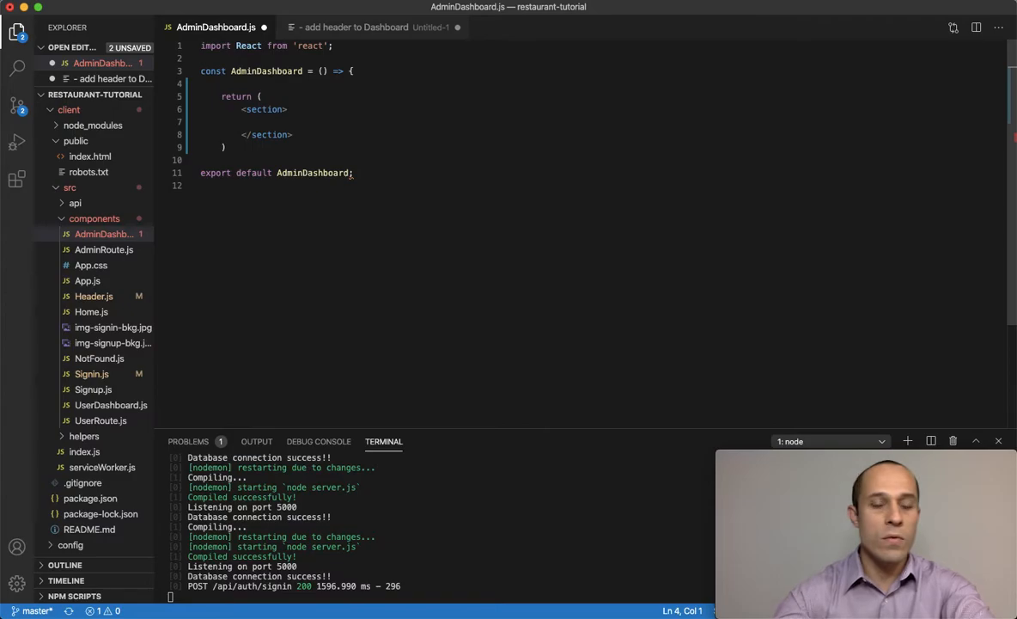
Declare const showHeader = () => ( ) on a new line above the return.
key(enter)
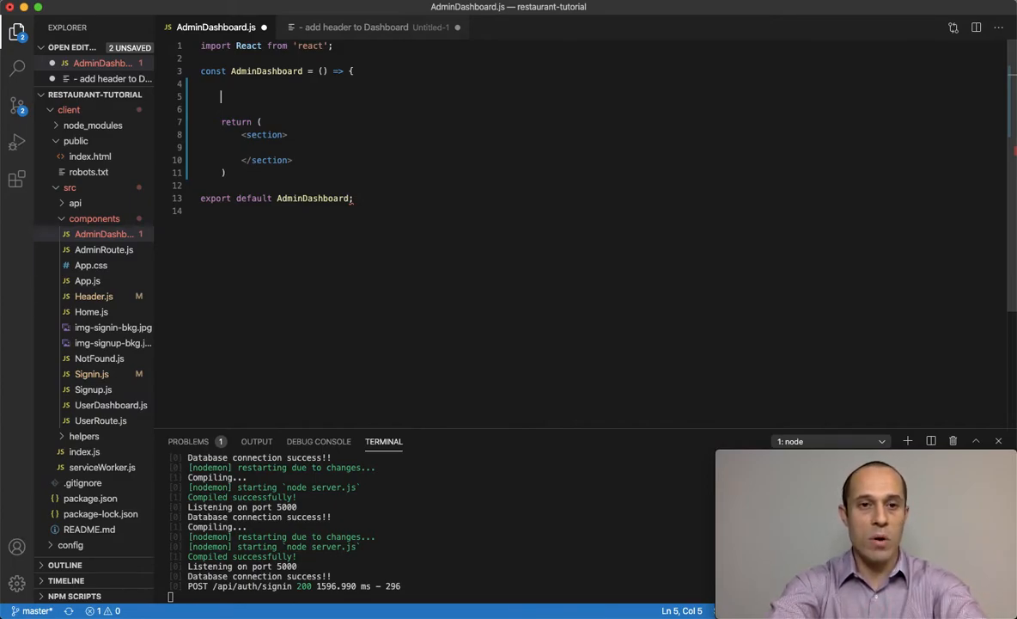
text(const show)
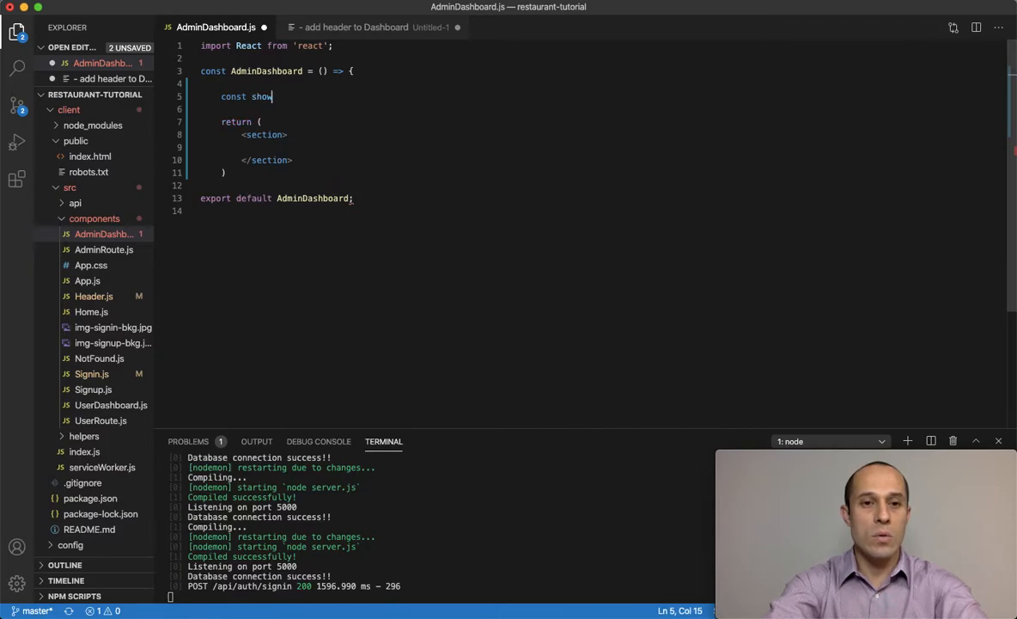
text(Header =)
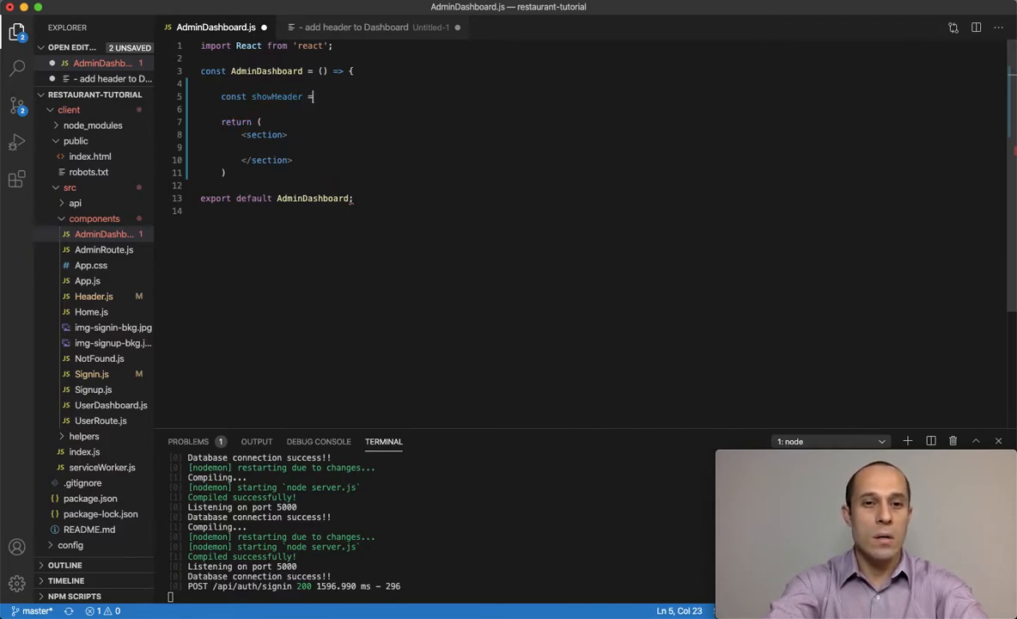
text(() => ()
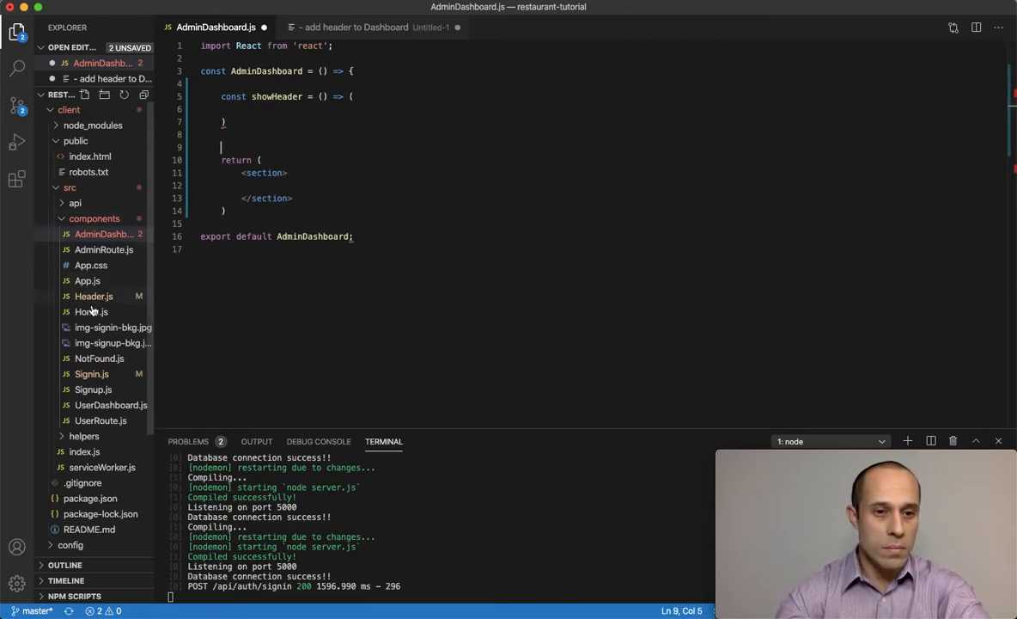
Check Signin.js comment style, then add a VIEWS comment block above showHeader.
click(93, 375)
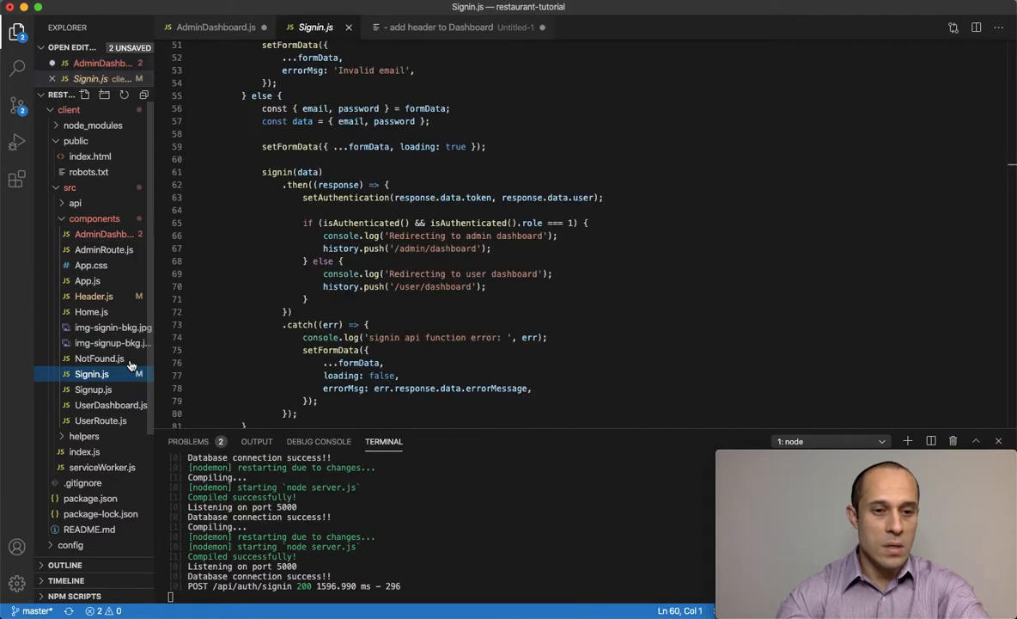
scroll(up, 3)
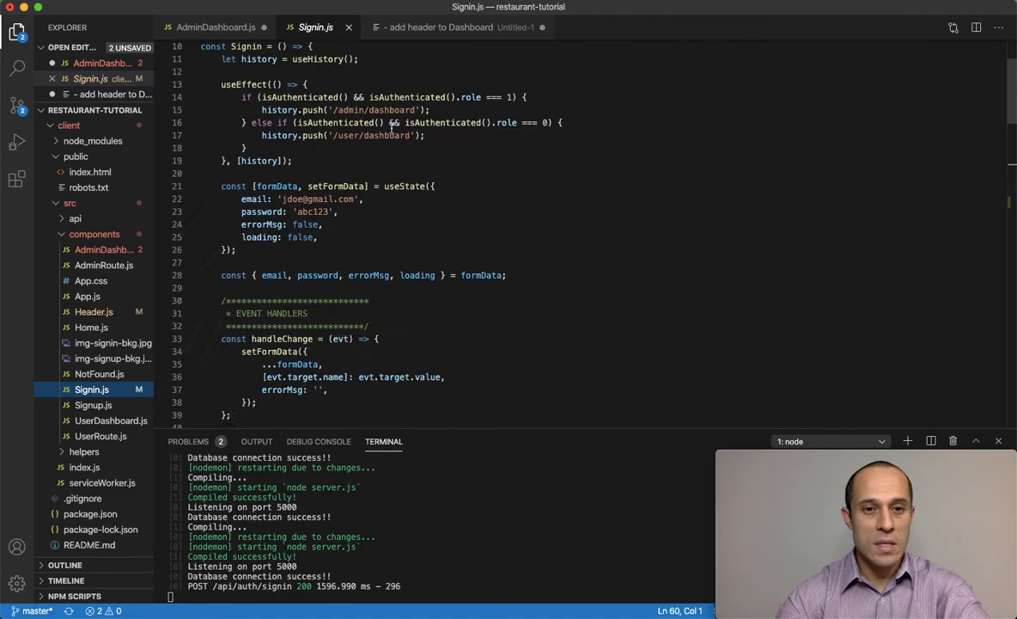
scroll(down, 3)
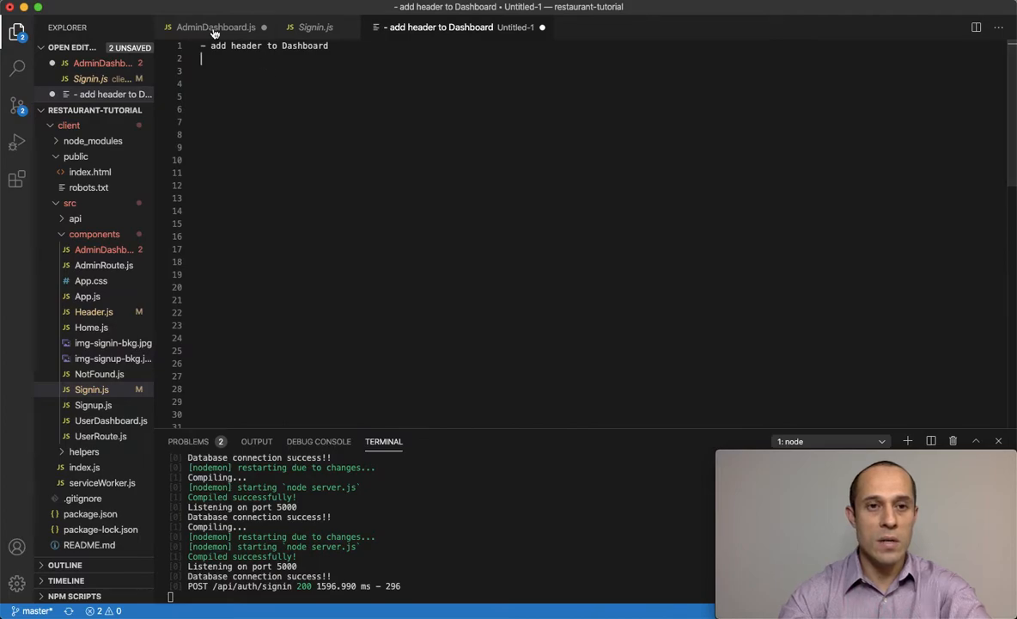
click(215, 27)
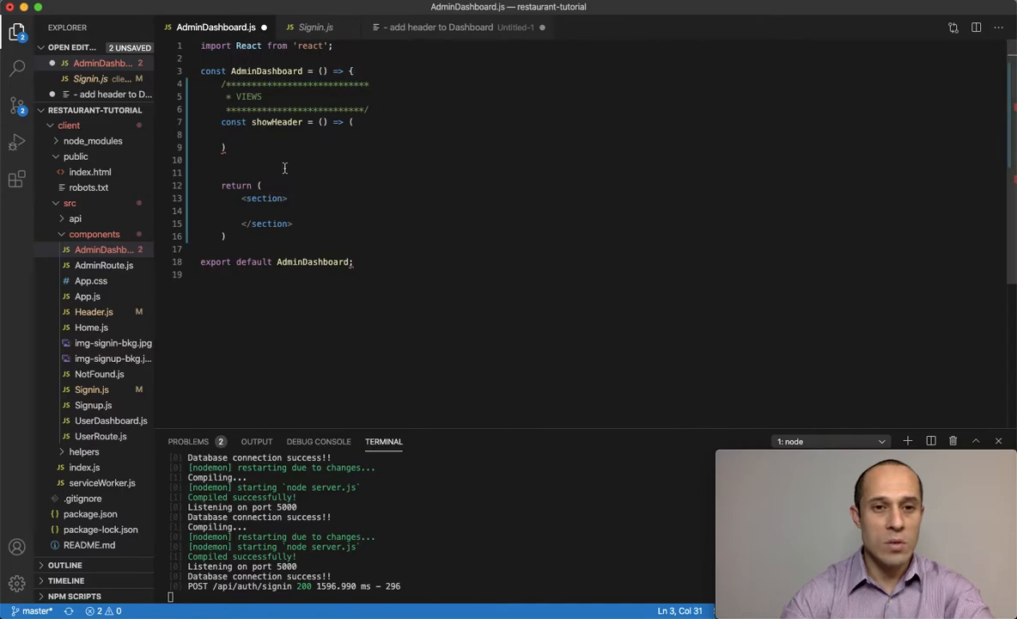
Add a RENDERER comment block above the return statement below showHeader.
click(316, 27)
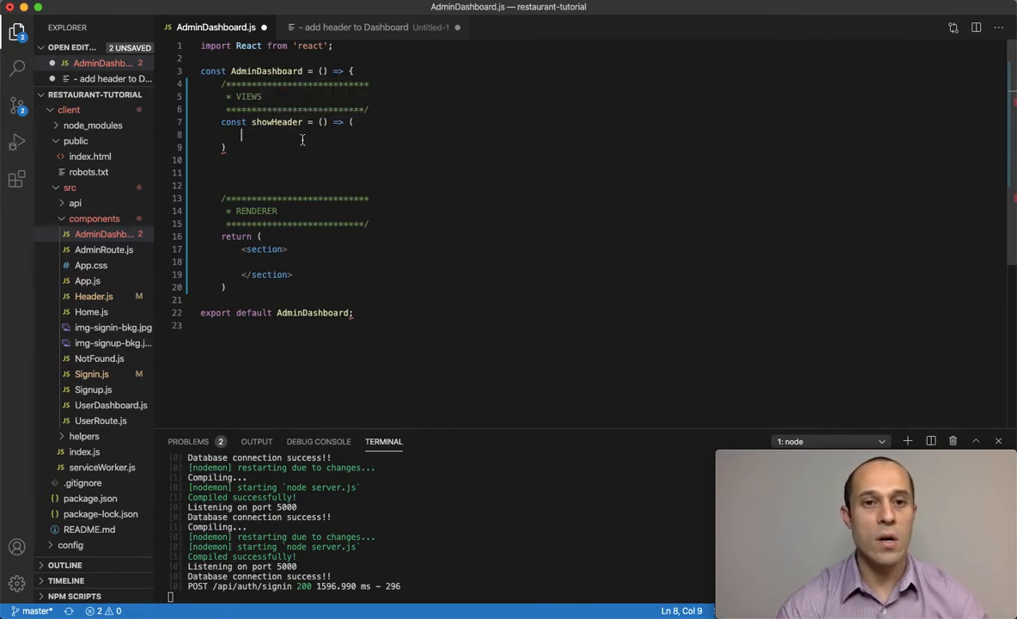
mouse_move(371, 165)
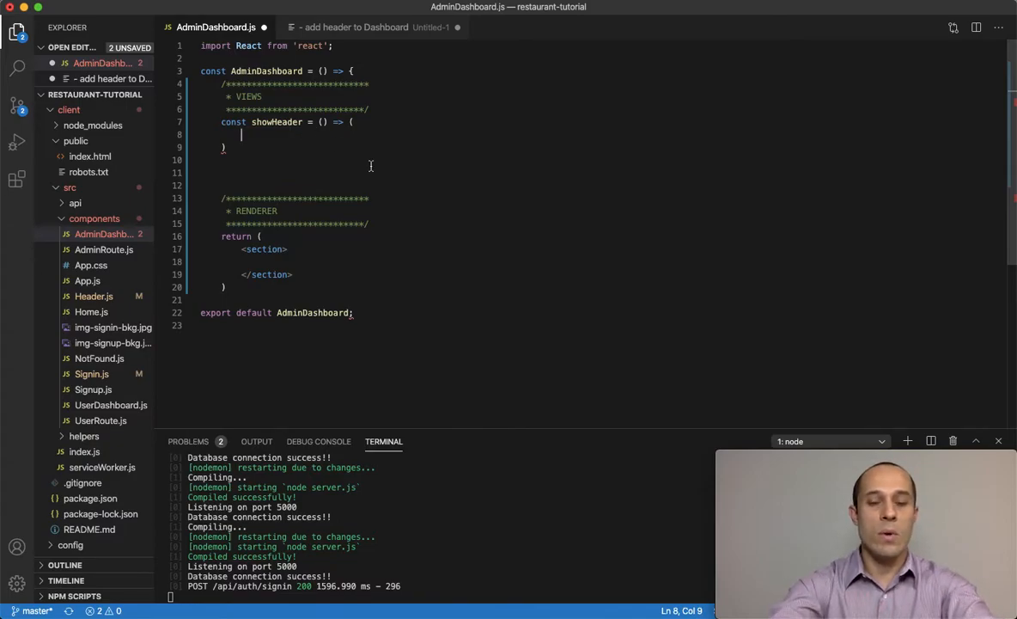
Create the header div with className 'bg-dark' inside showHeader.
text(<div></div>)
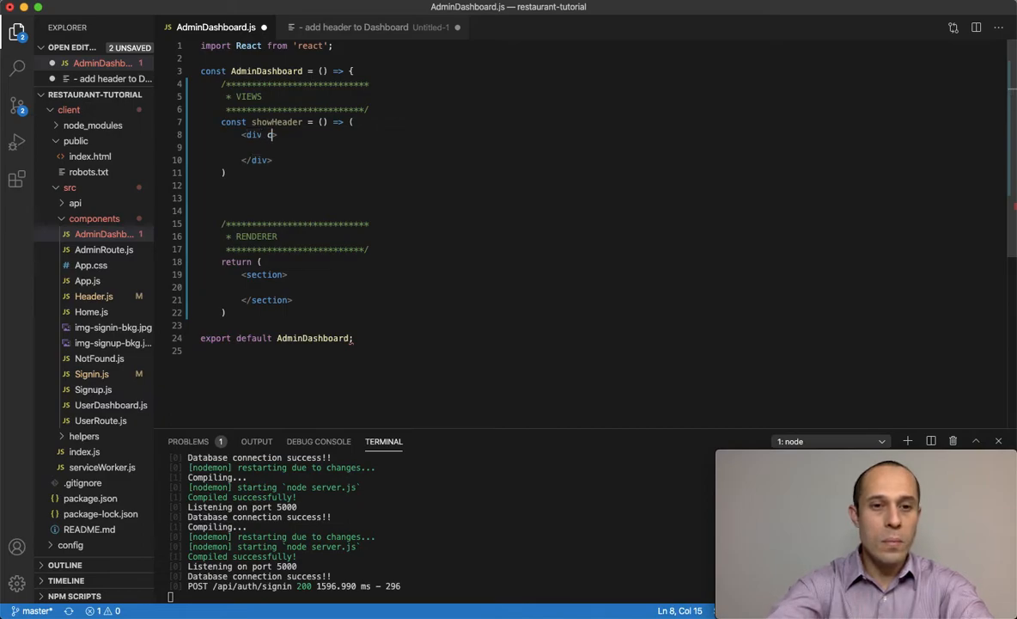
text(className=)
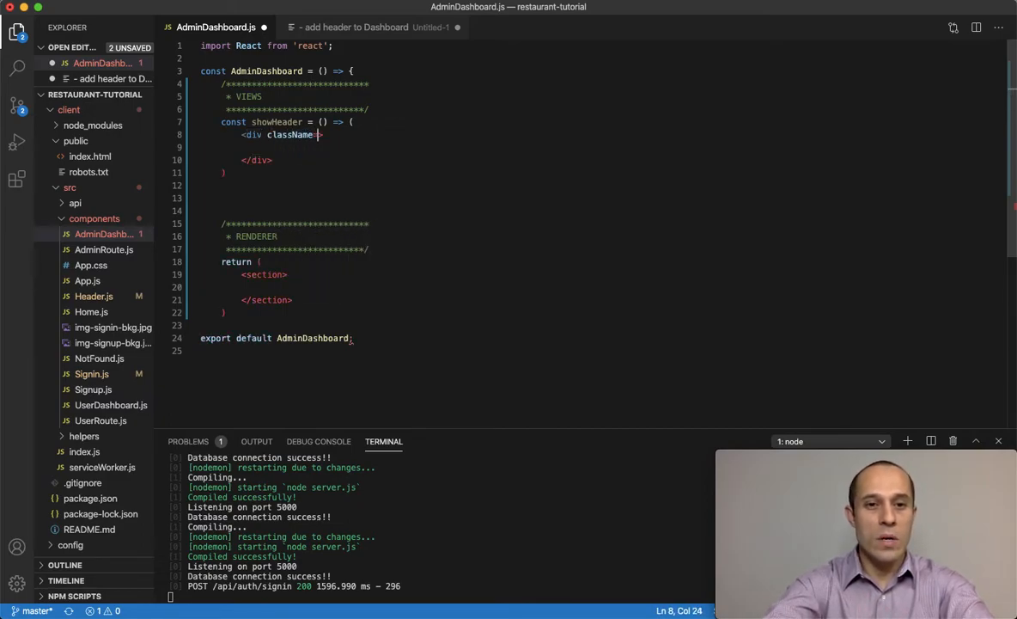
text('')
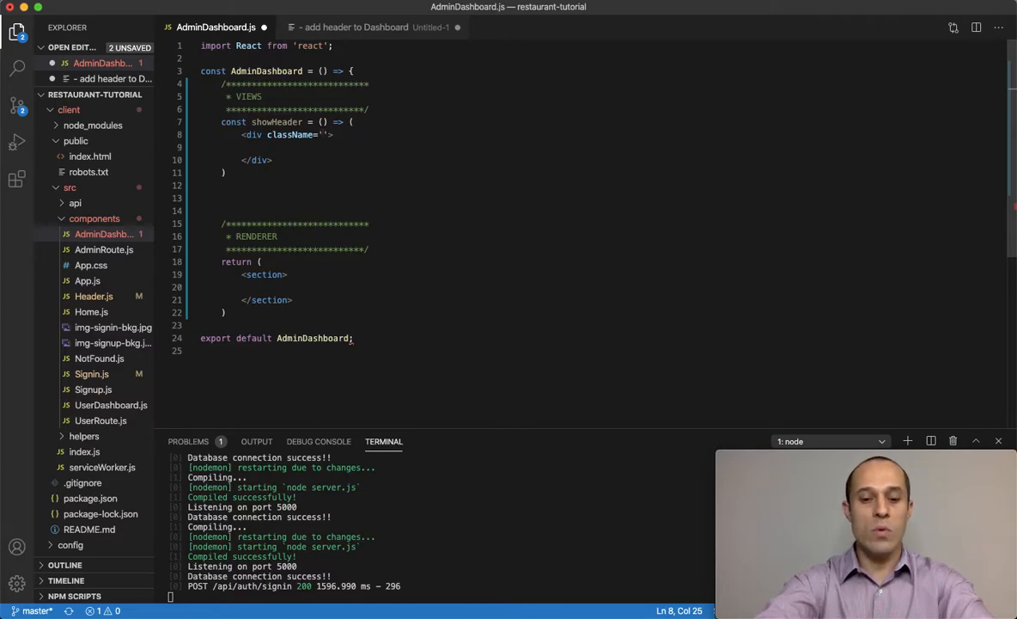
text(b)
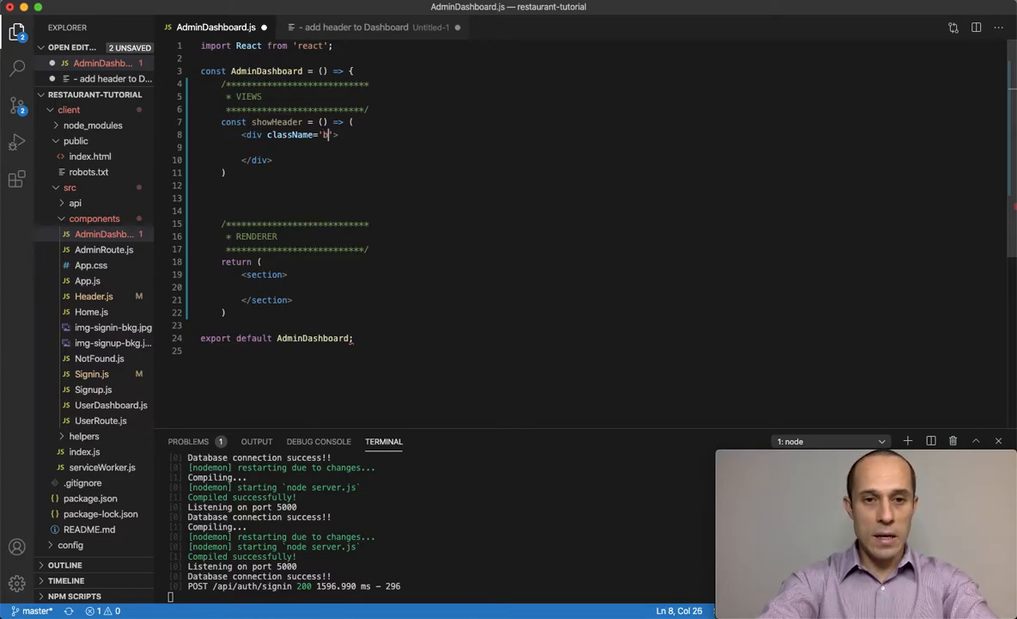
text(bg-)
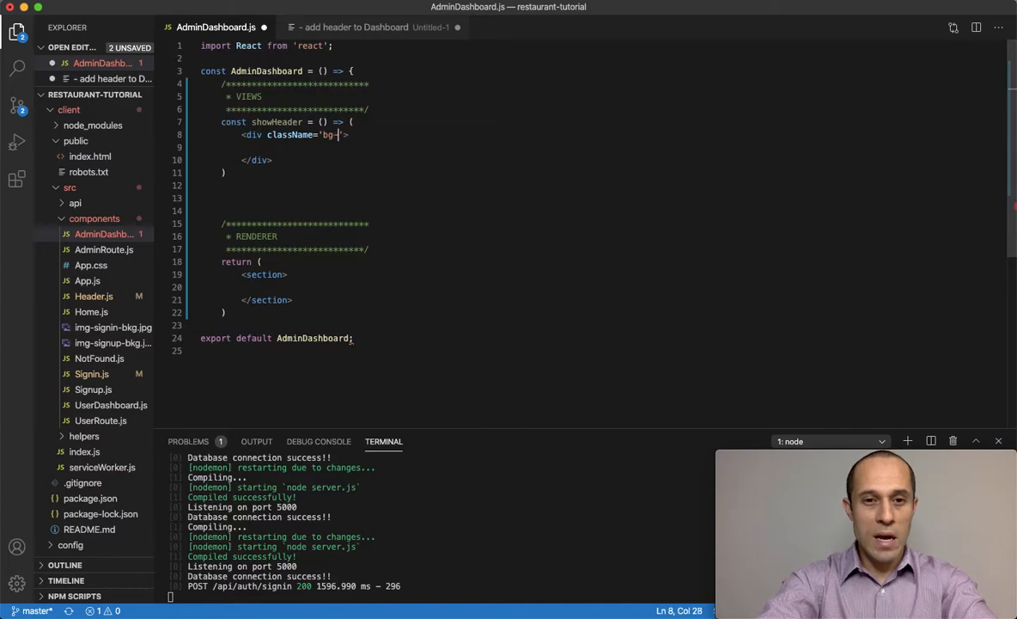
text(dark)
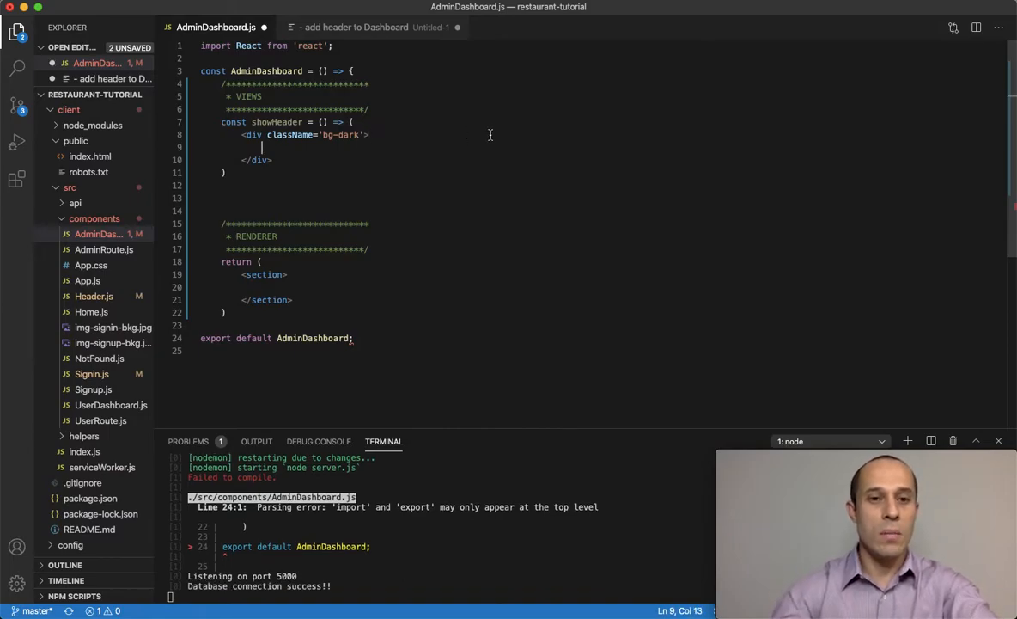
Nest a 'row' div, a 'col-md-6' div and an h1 inside the dark header div.
text(div>)
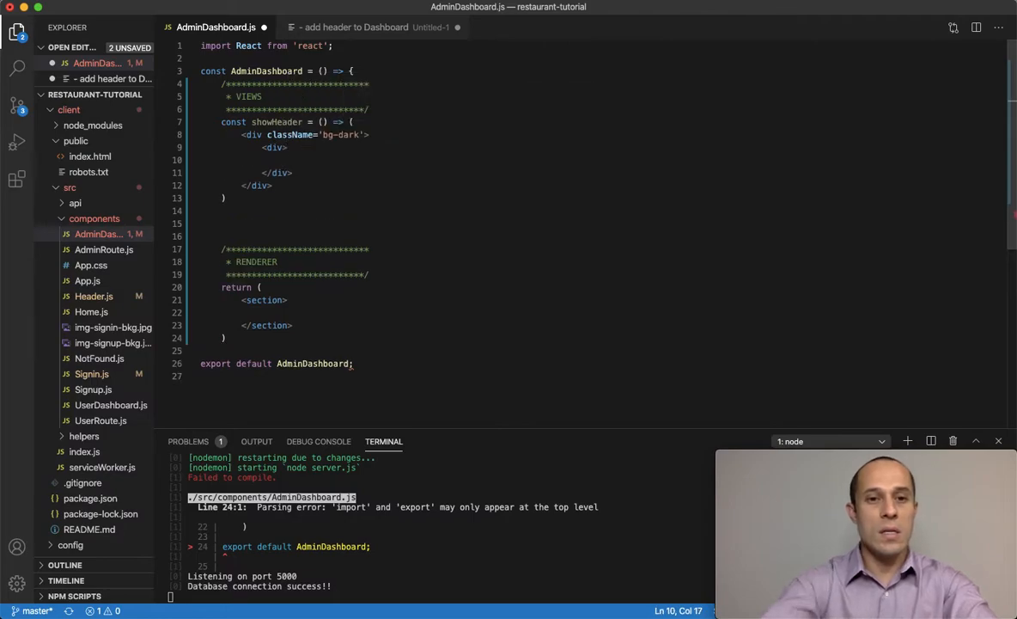
text(className='row)
text(<div)
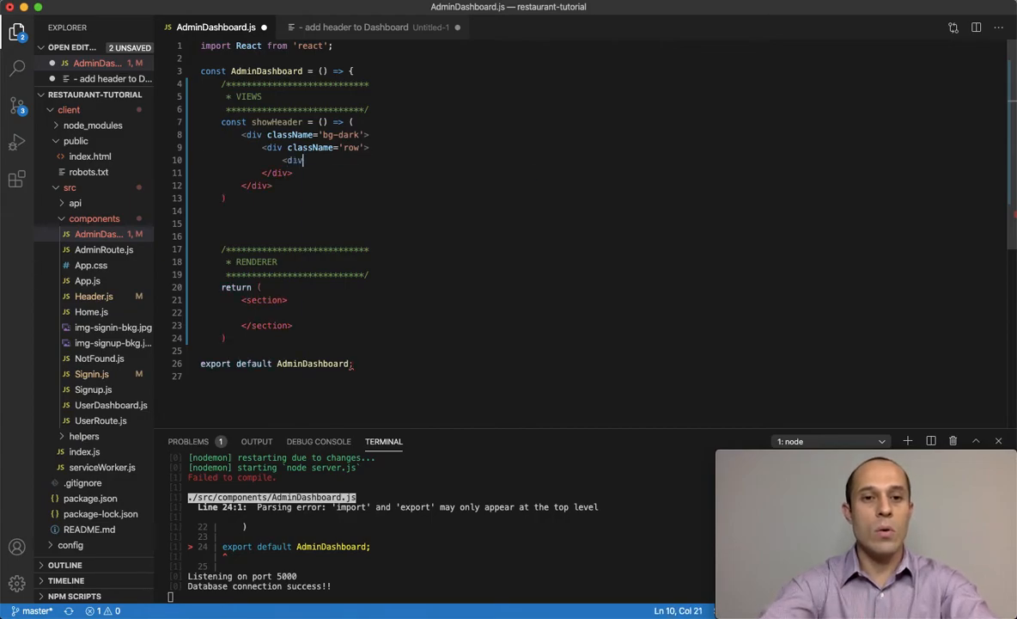
text(>)
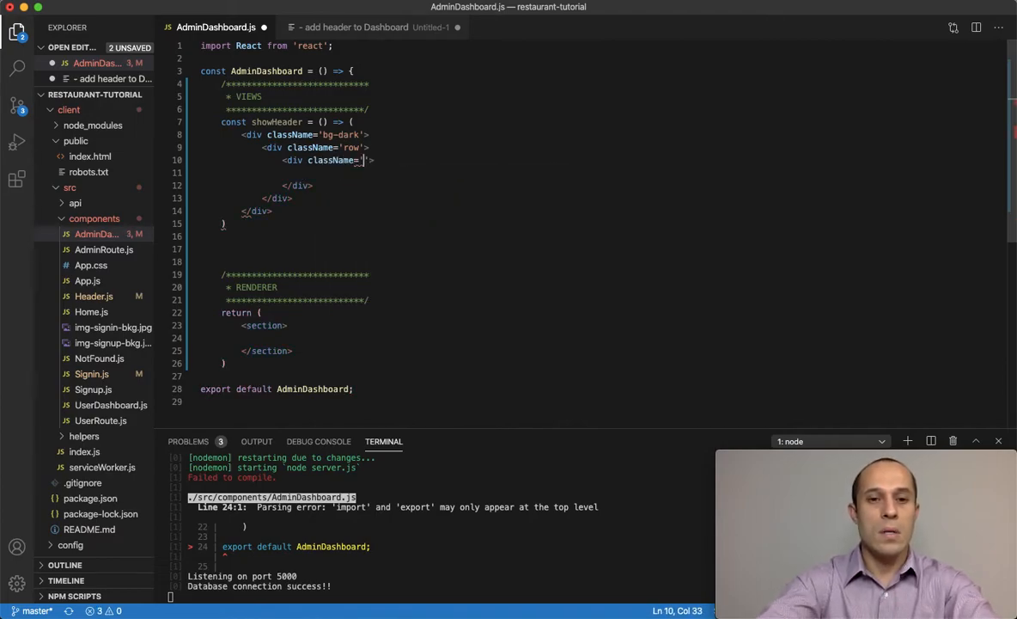
text(col-md-6)
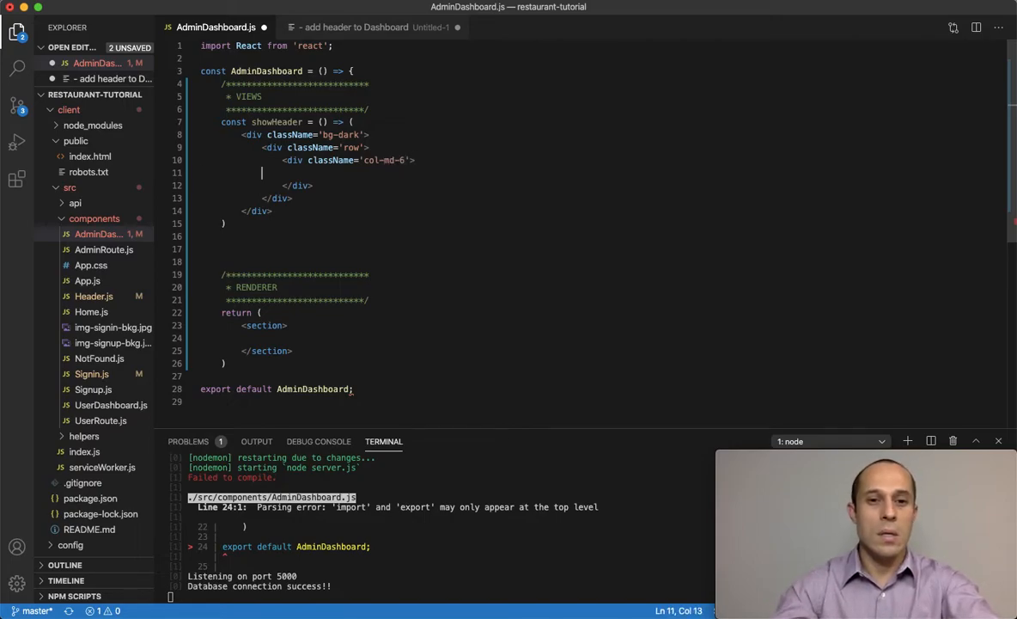
text(<)
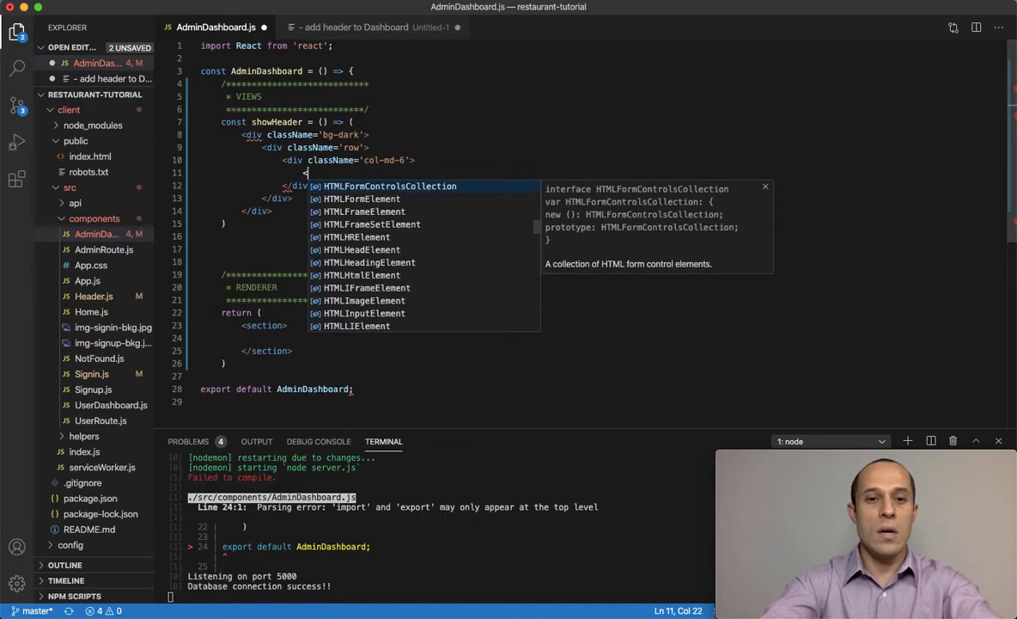
text(h1.)
text(<i></i>)
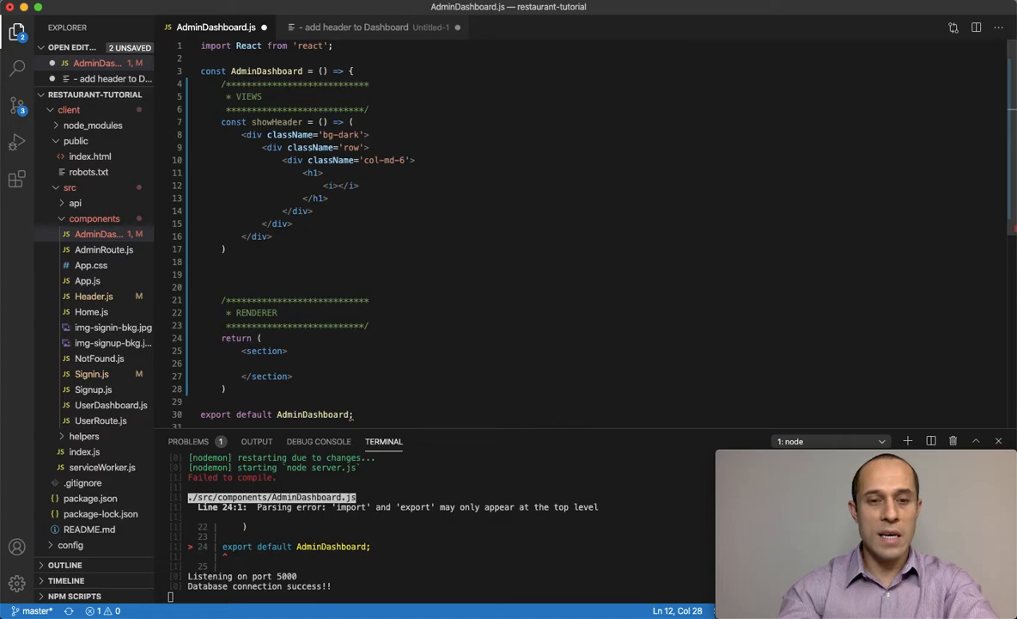
Add an <i> element with a class attribute and the text 'Dashboard' in the h1.
text(clas)
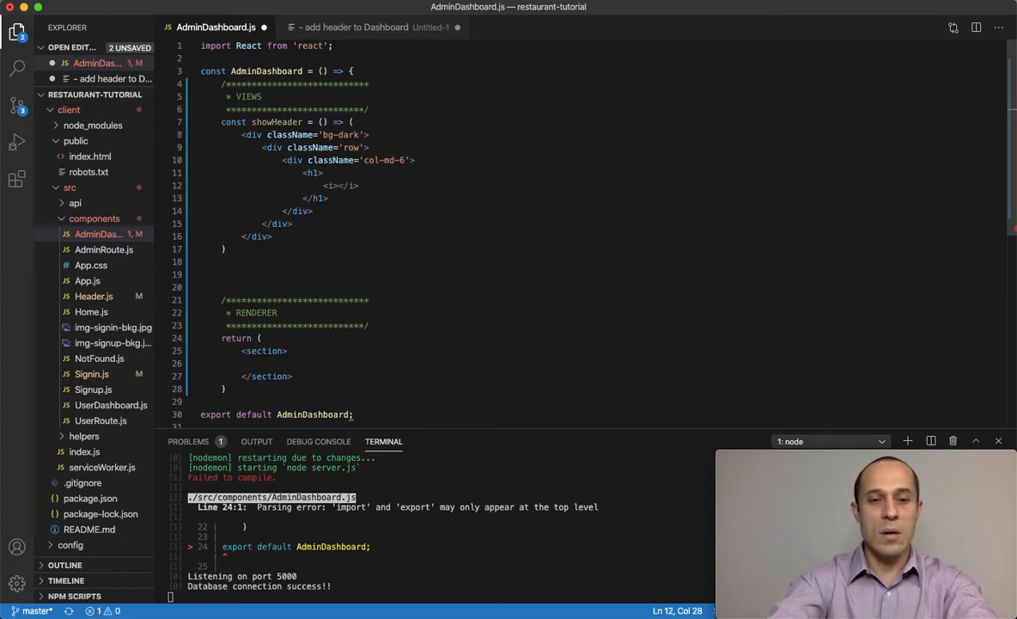
text(D)
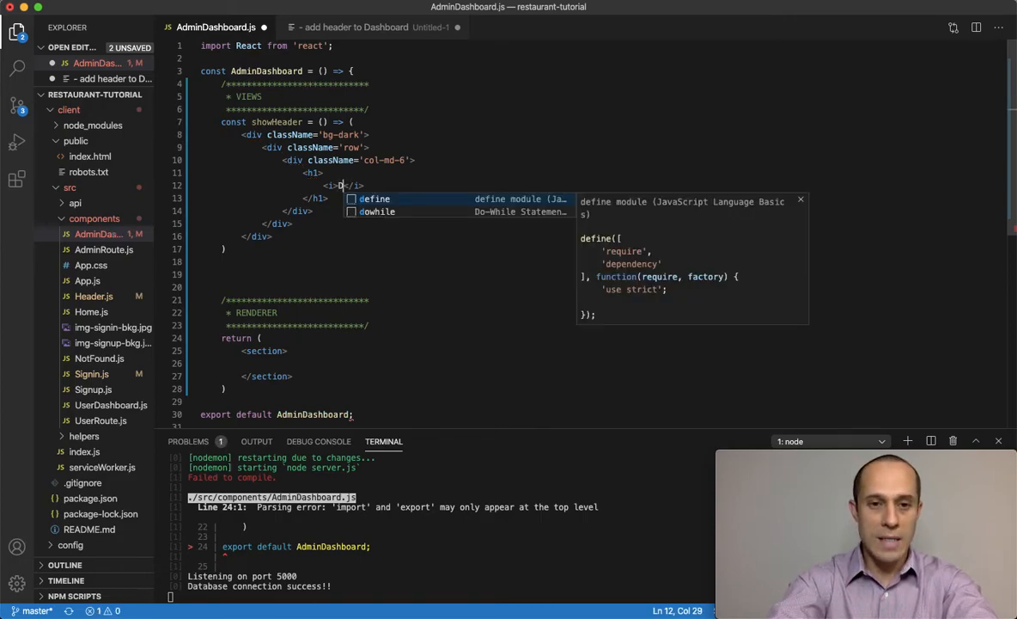
text(ashboard)
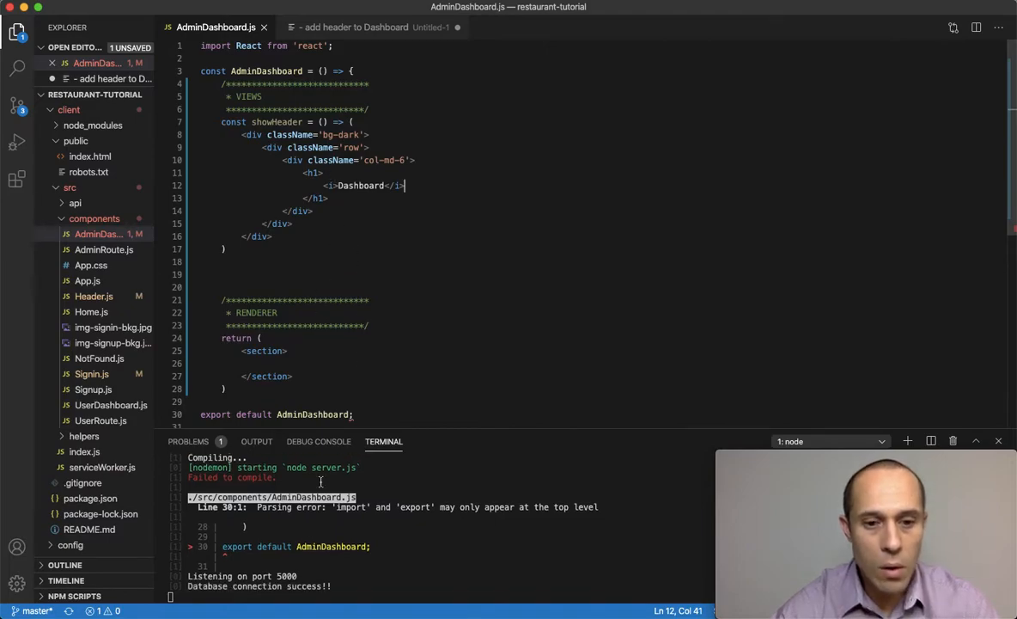
mouse_move(292, 196)
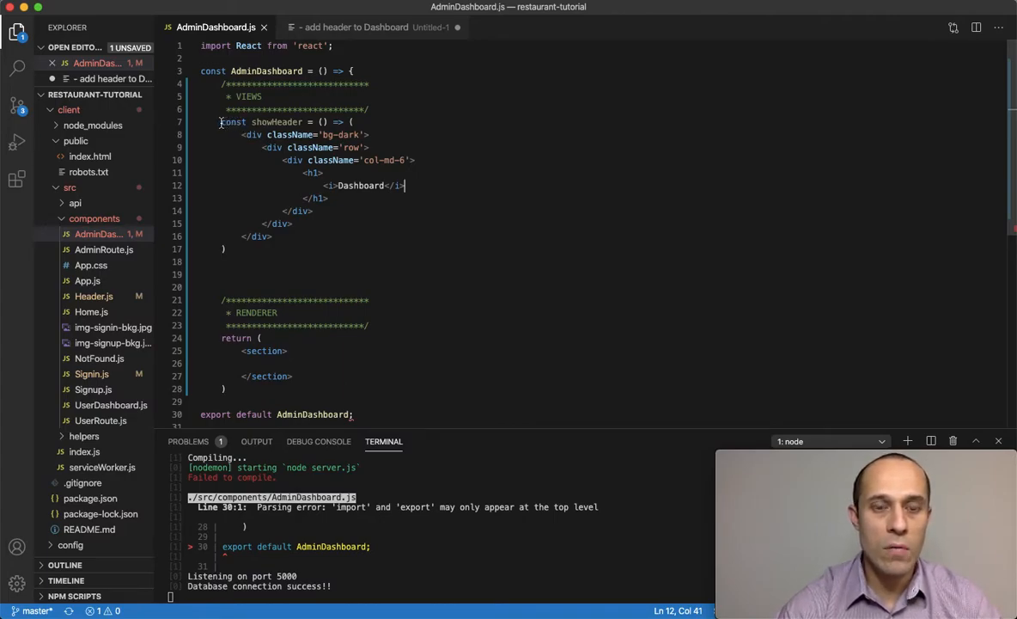
Render {showHeader()} inside the returned section element.
drag(220, 122, 225, 249)
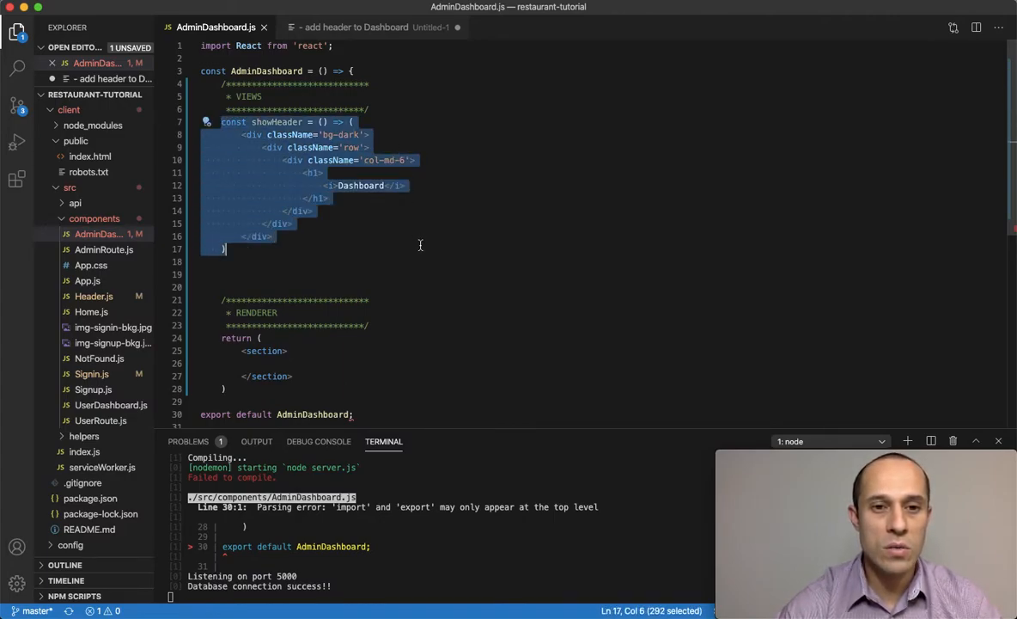
click(330, 200)
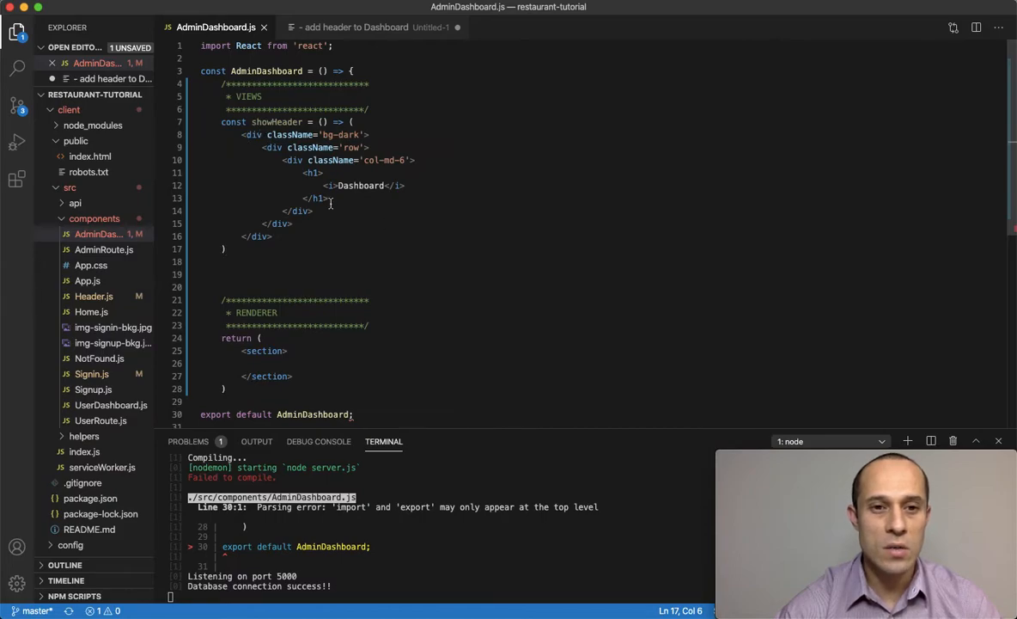
mouse_move(330, 313)
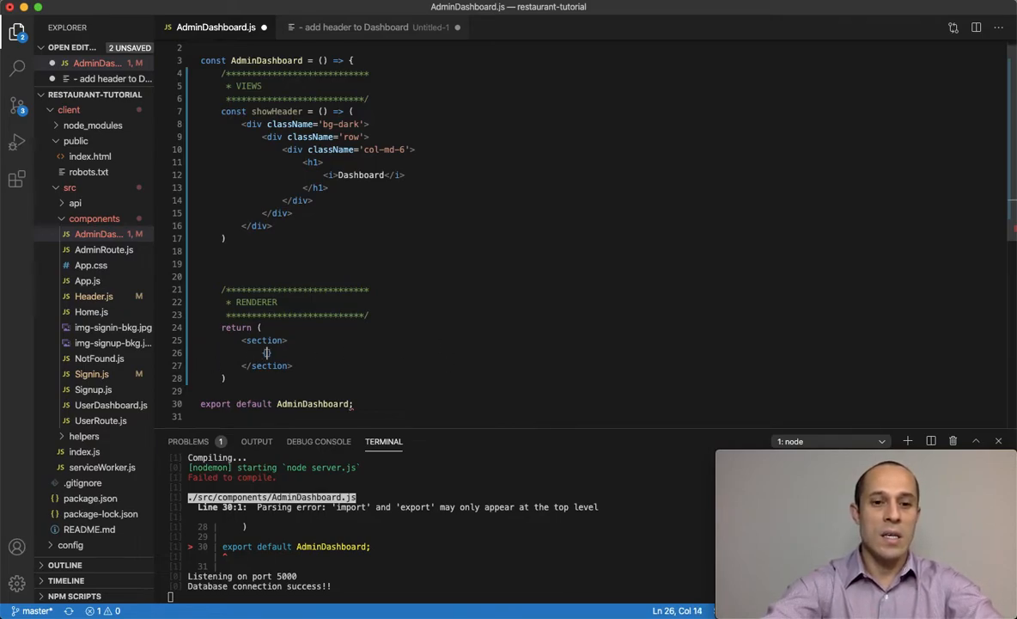
text({ })
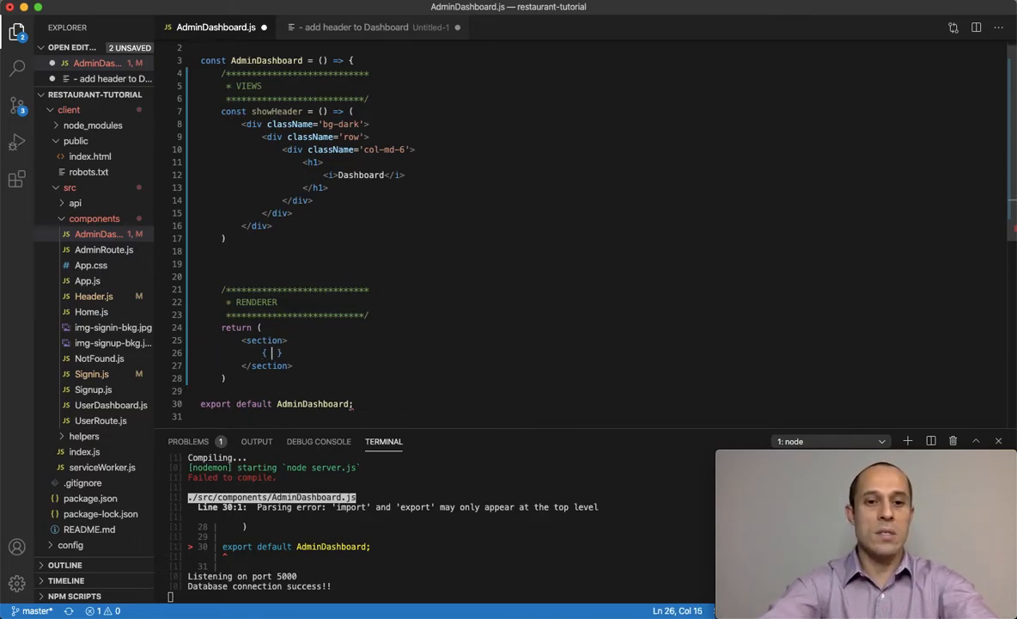
text(showHe)
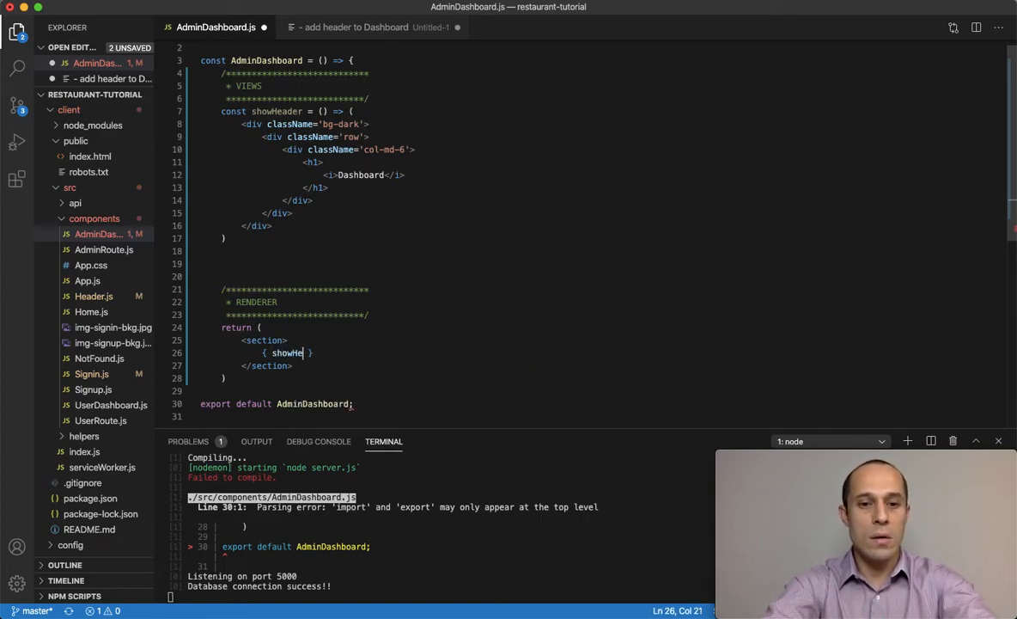
text(ader())
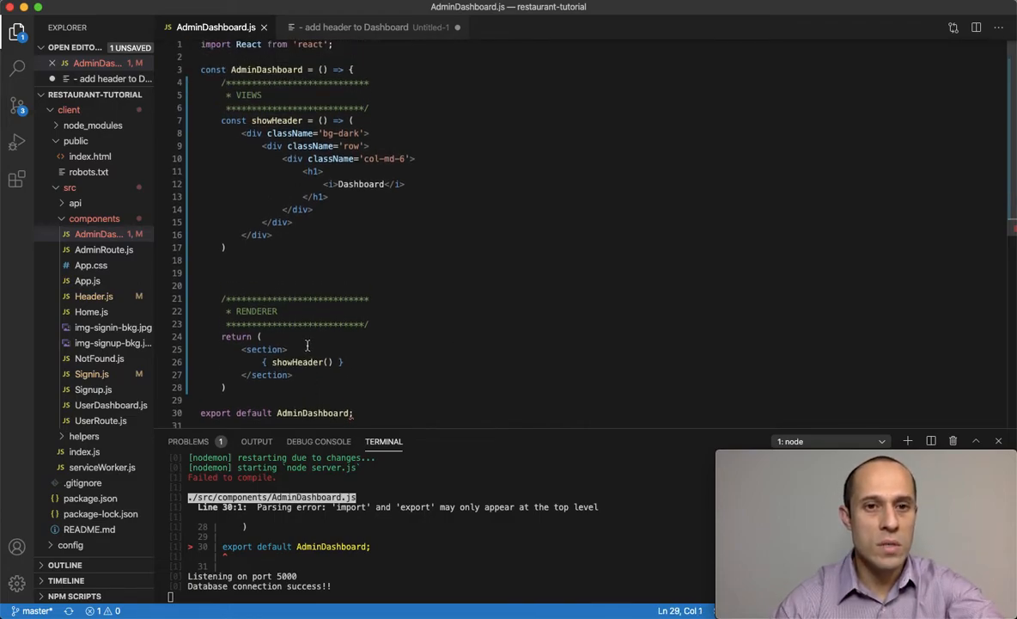
scroll(down, 3)
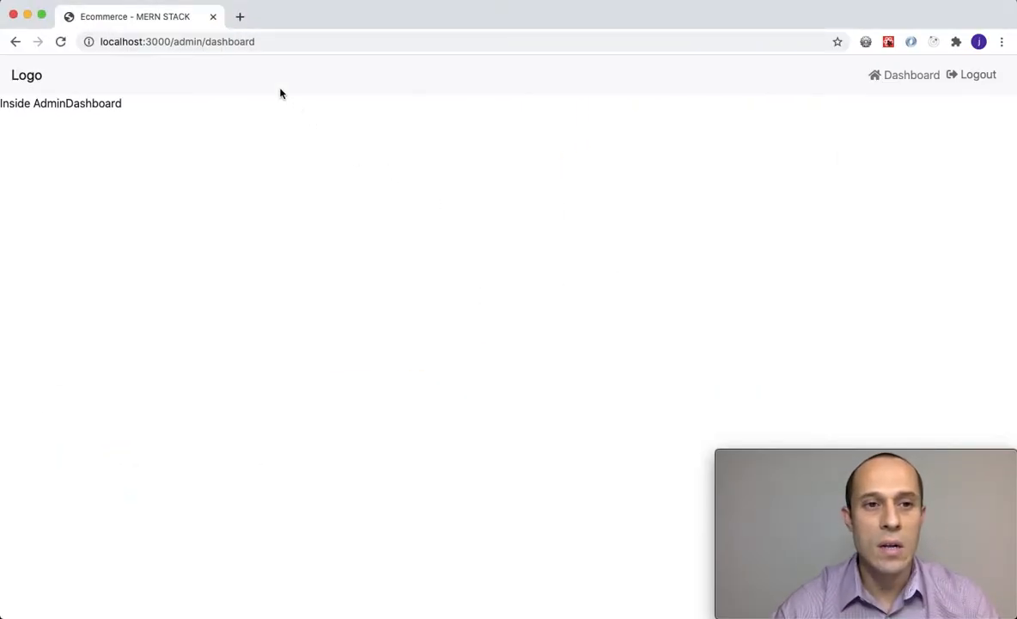
View localhost:3000/admin/dashboard in Chrome, still showing placeholder text.
click(60, 41)
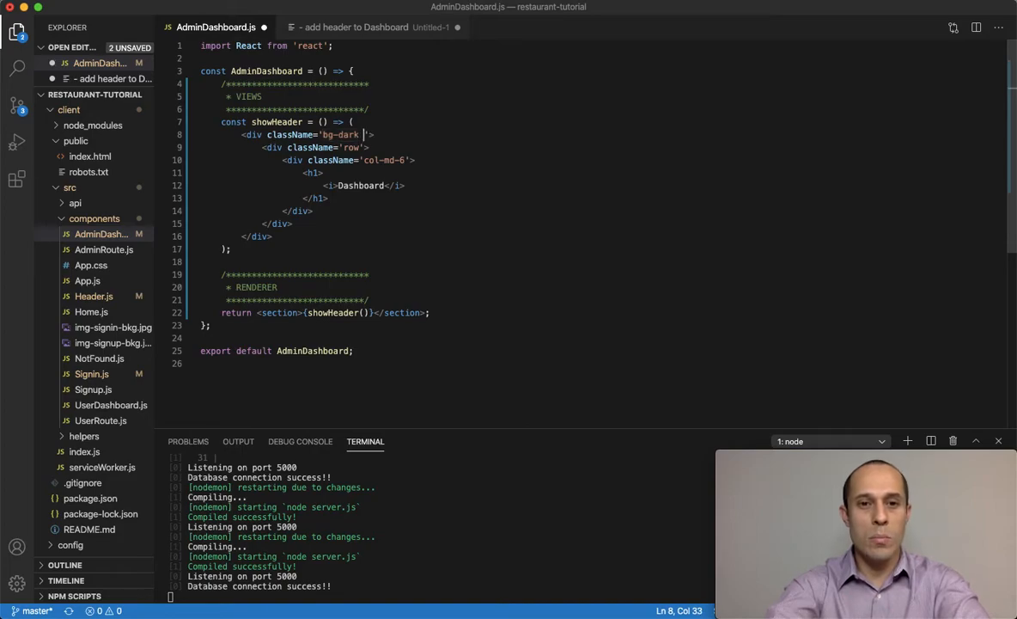
Extend the bg-dark div's classes with 'text-white py-4'.
text(text-white)
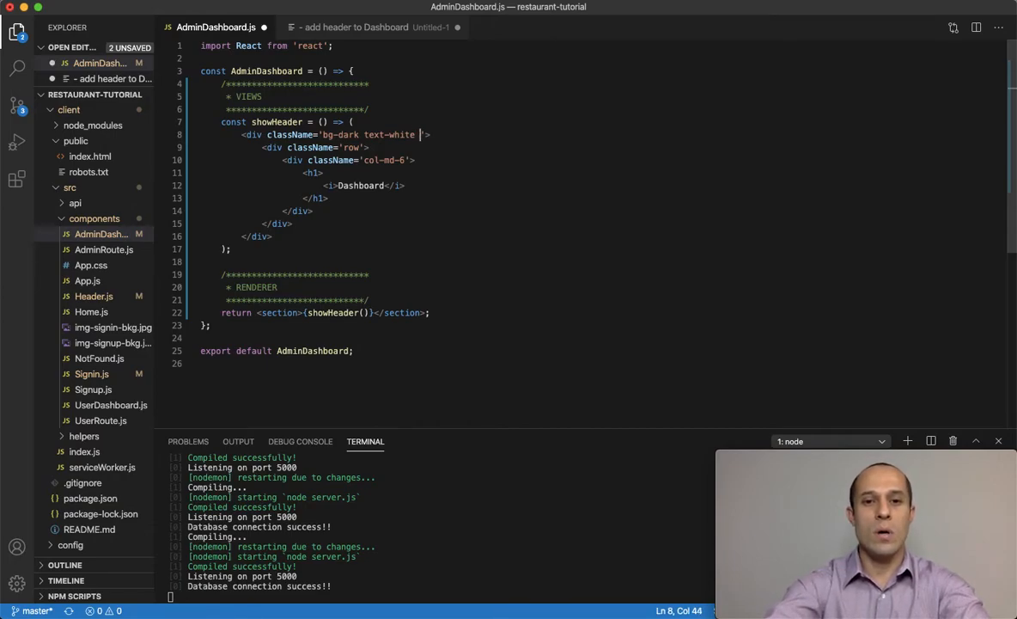
text(py-)
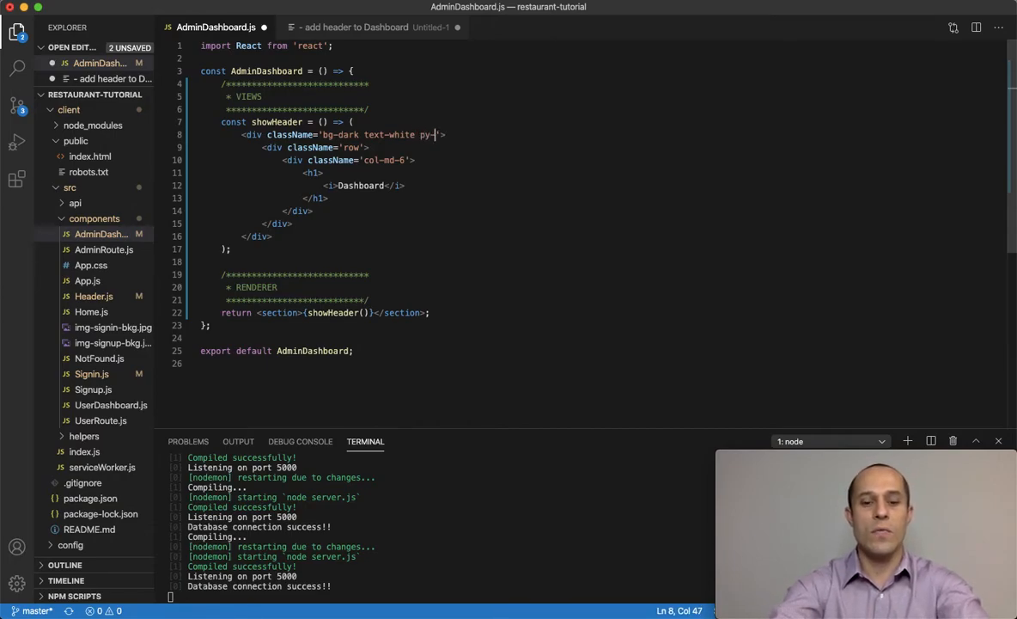
text(4)
click(364, 184)
text( className=')
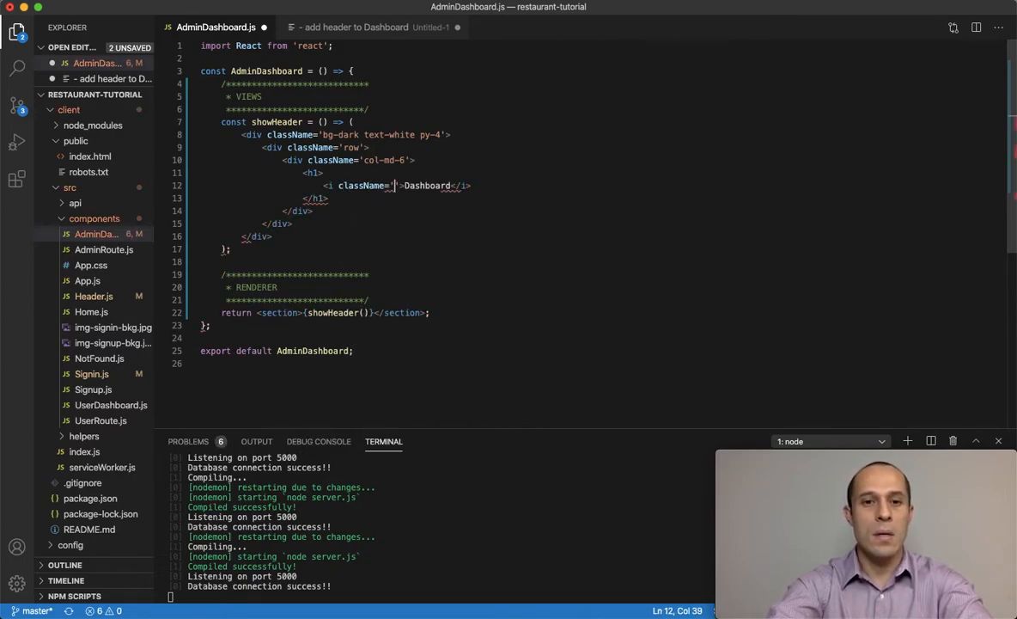
Give the heading's <i> element className 'fas fa-home' and start a new div.
text(fas fa-home)
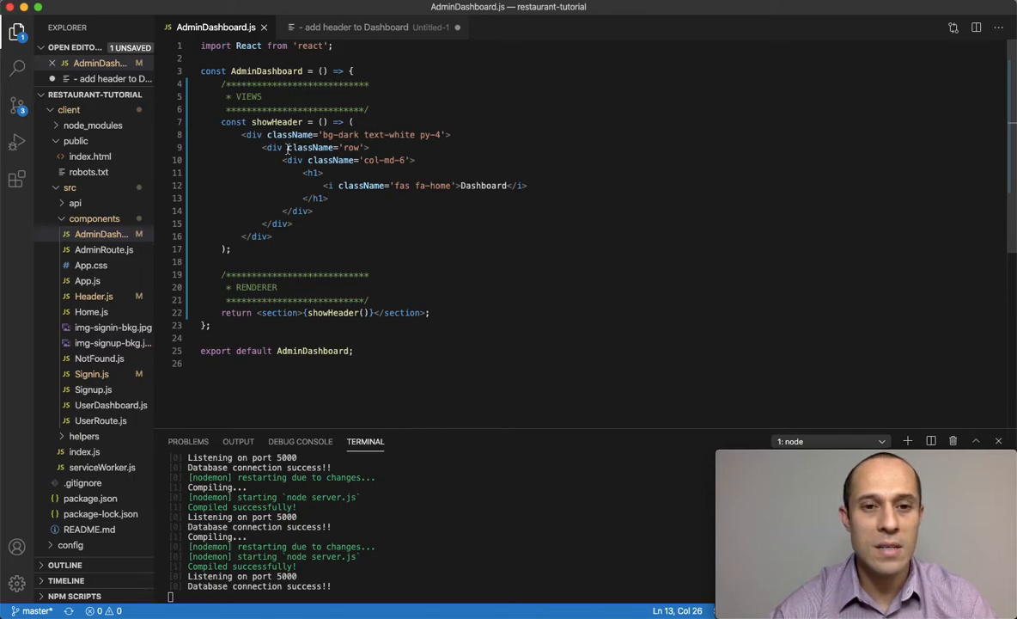
drag(261, 148, 367, 148)
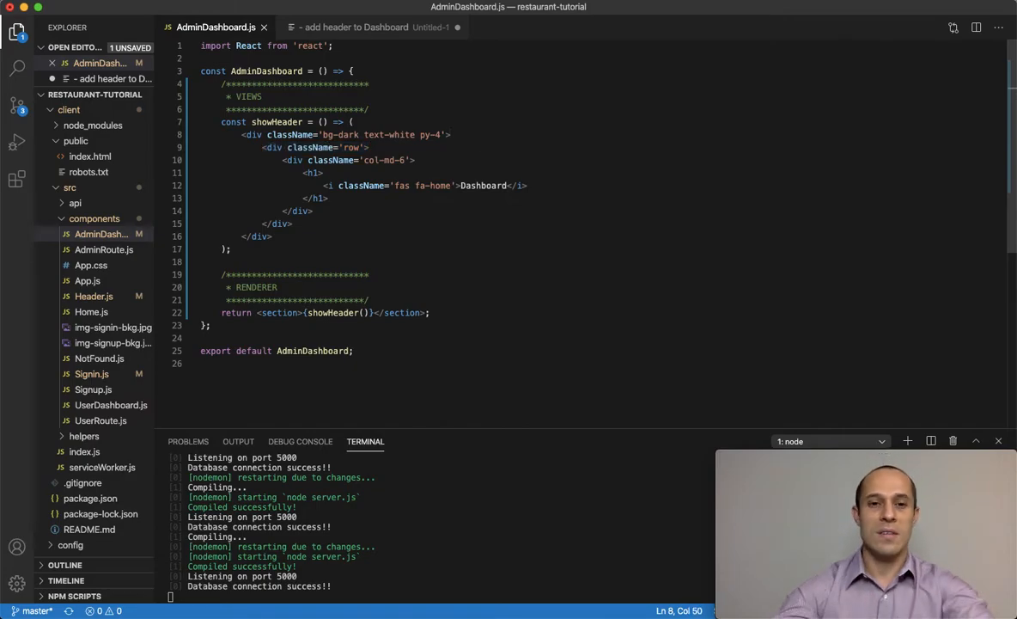
text(div c)
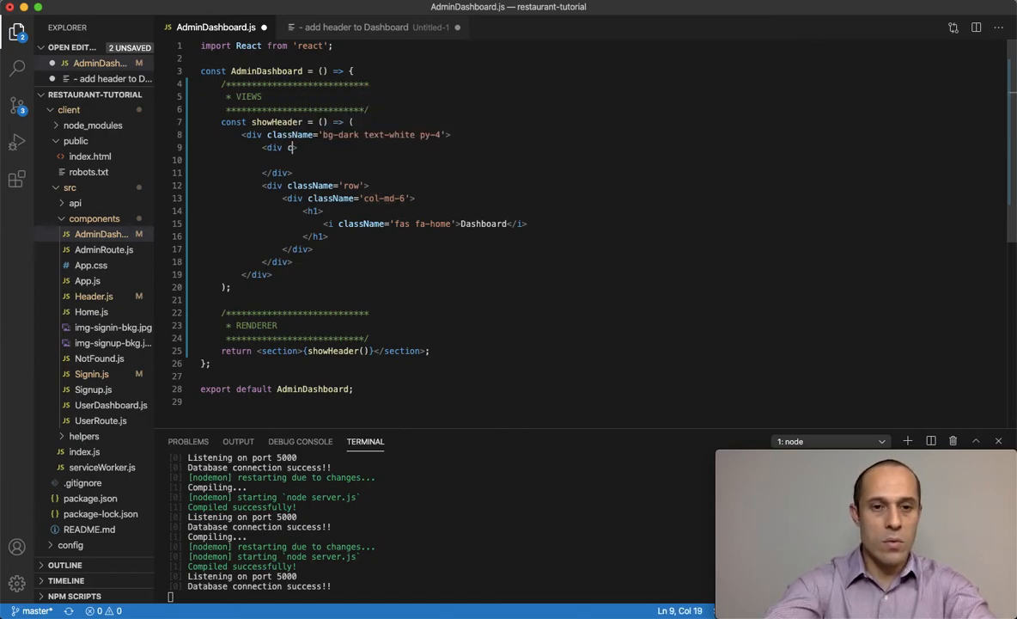
Add a className='container' div inside the bg-dark header and move the row block into it.
text(las)
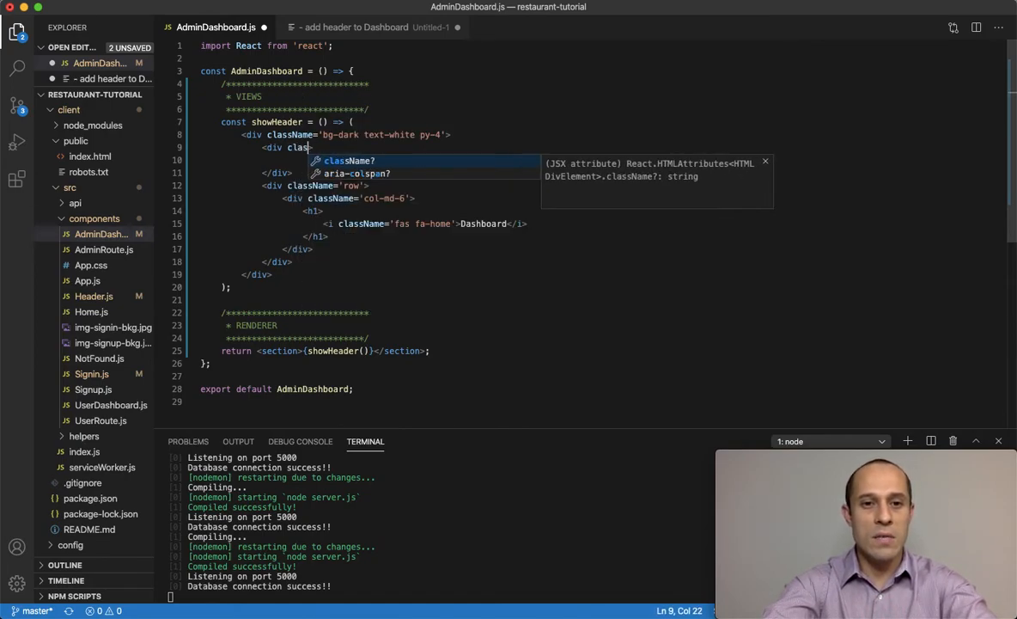
text(sn)
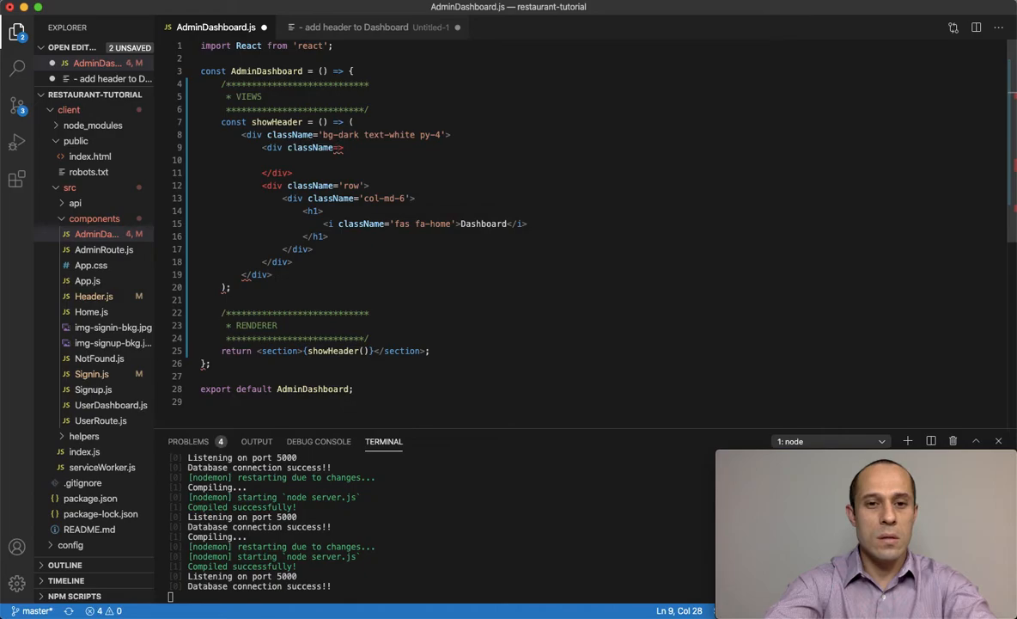
text(container')
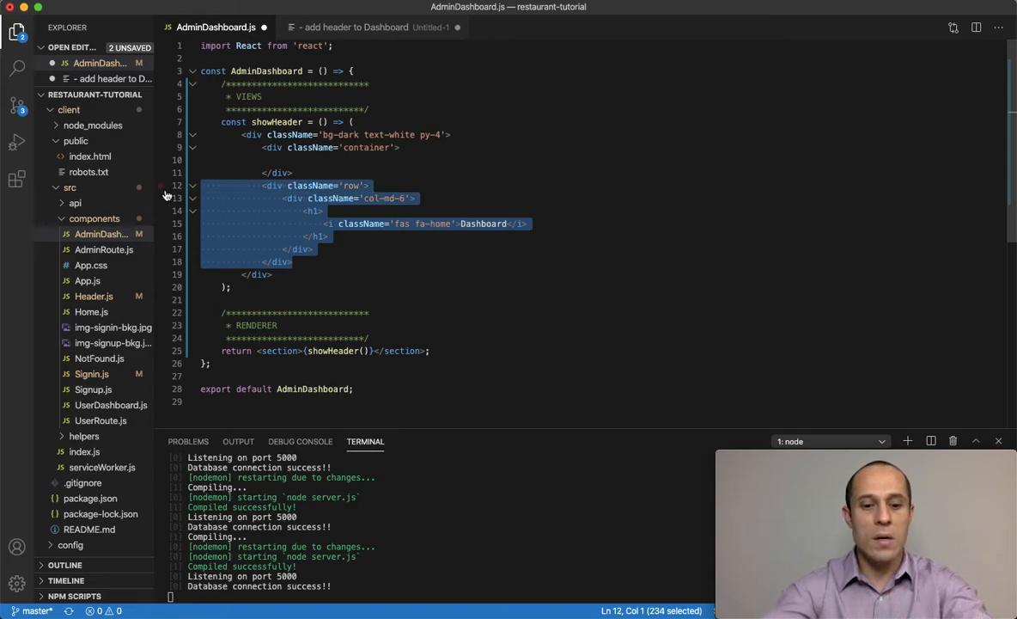
key(Delete)
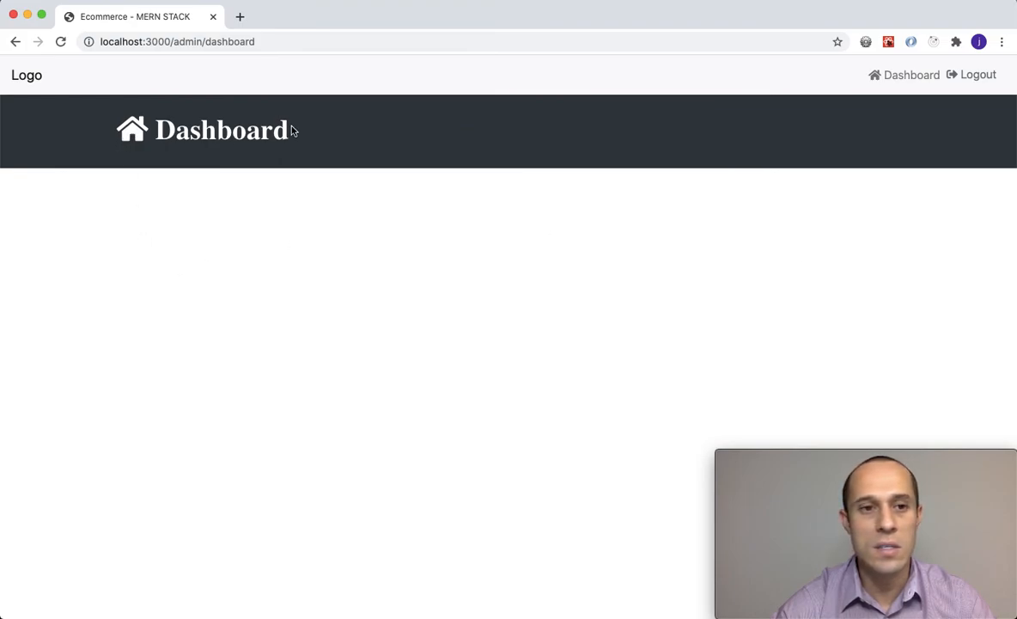
mouse_move(368, 246)
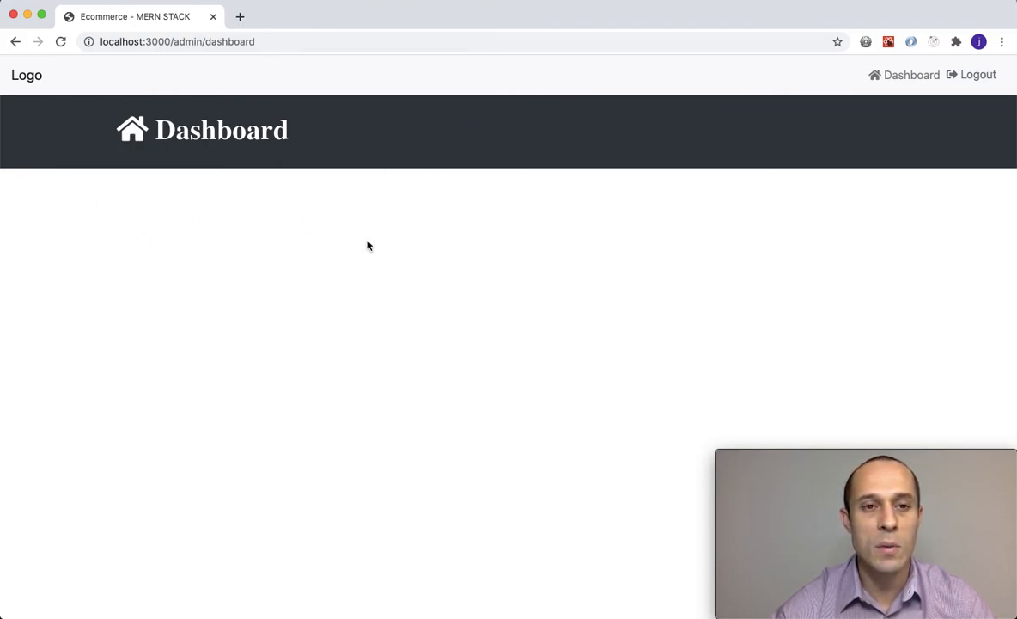